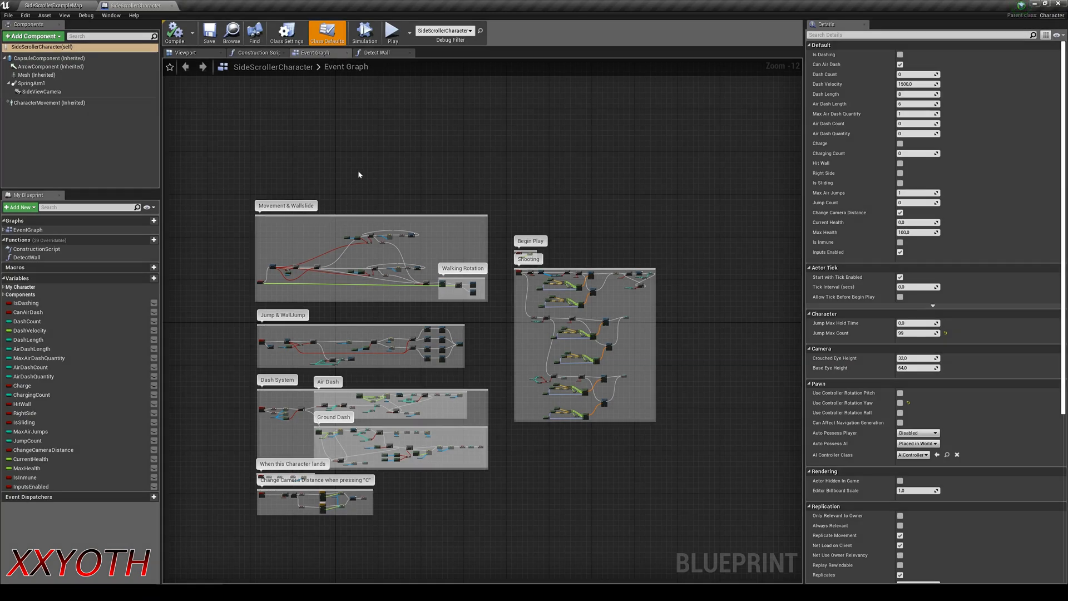
Run a play session of the side scroller character, then close the preview and end the session
scroll("down", 3)
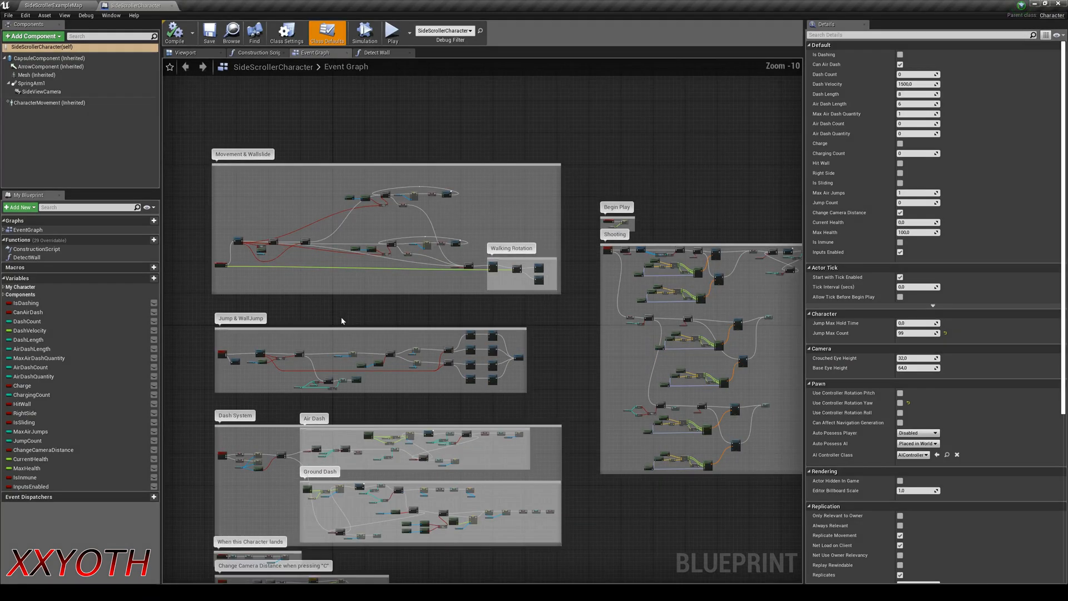
scroll("up", 3)
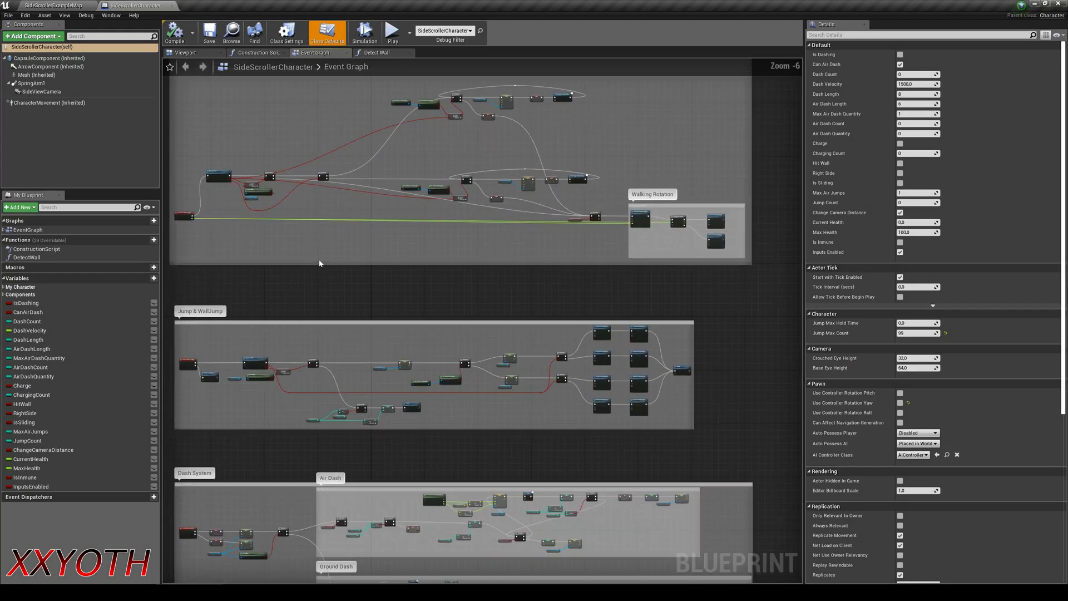
scroll("up", 3)
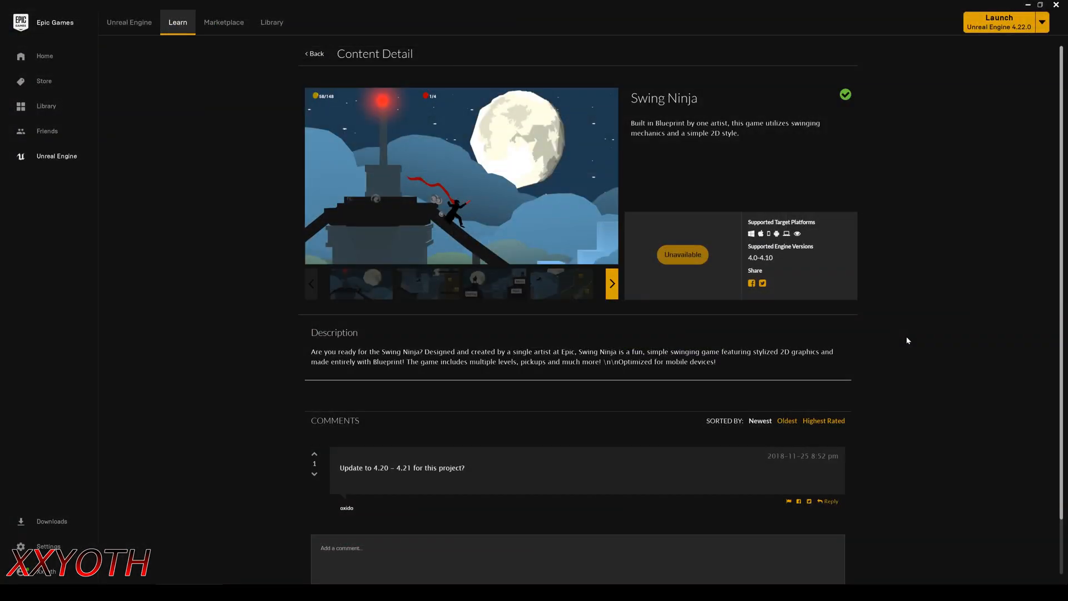
mouse_move(649, 114)
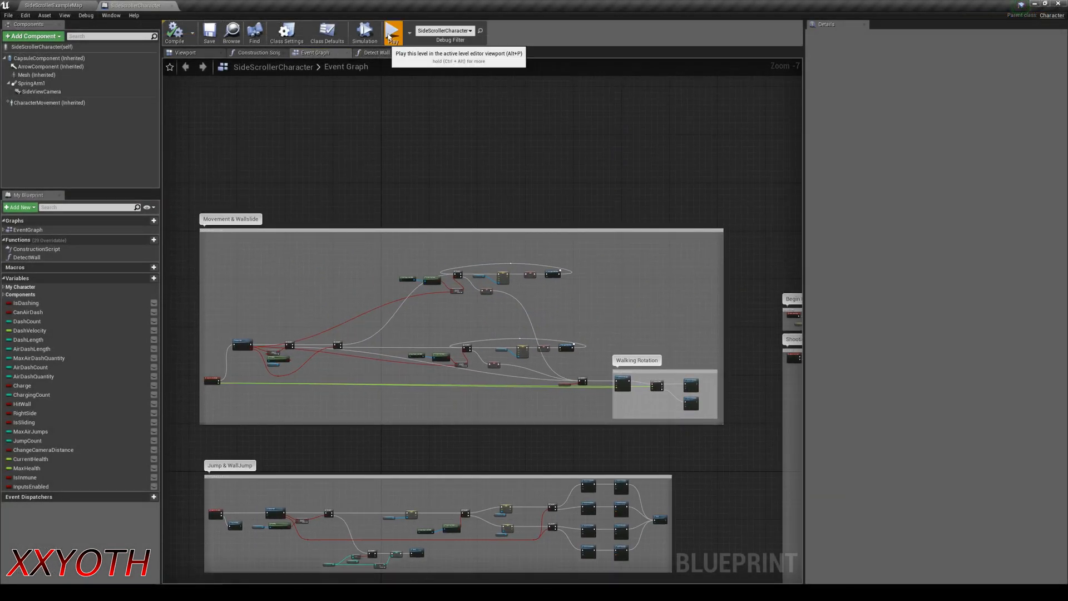
left_click(393, 30)
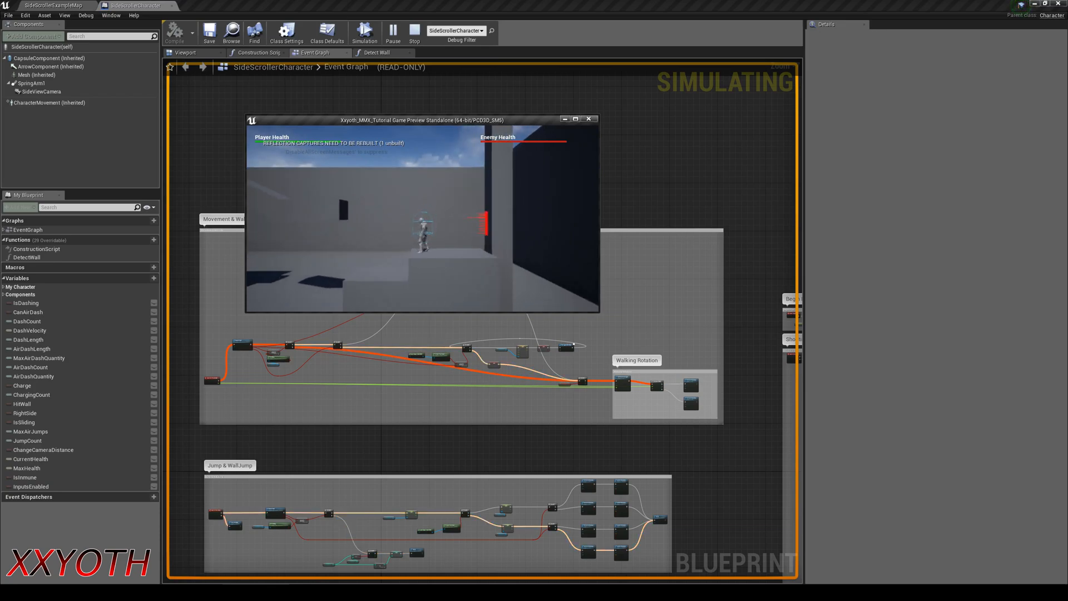
left_click(589, 120)
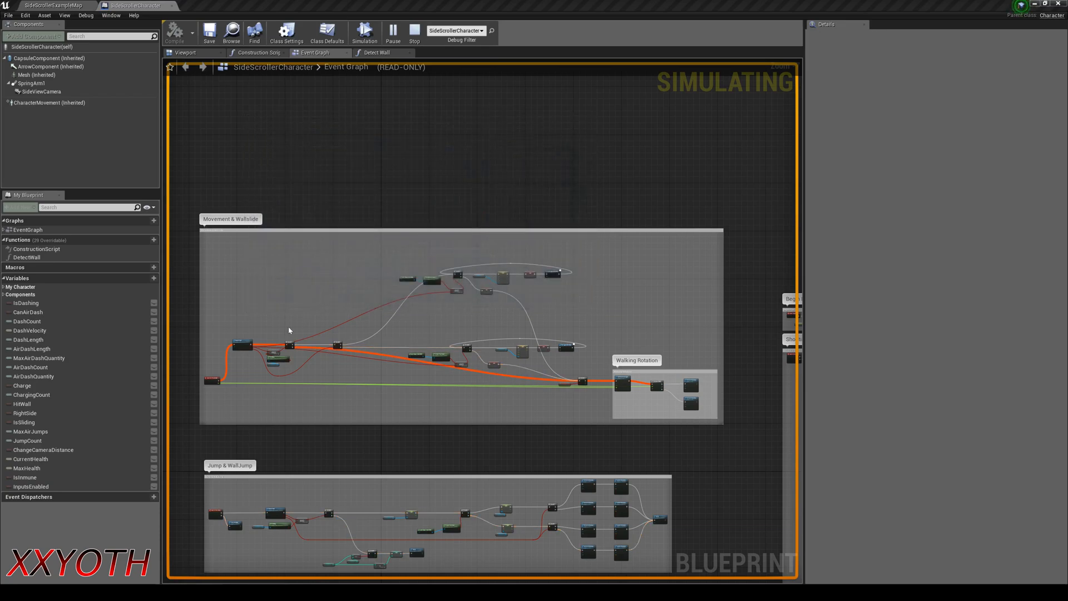
left_click(413, 31)
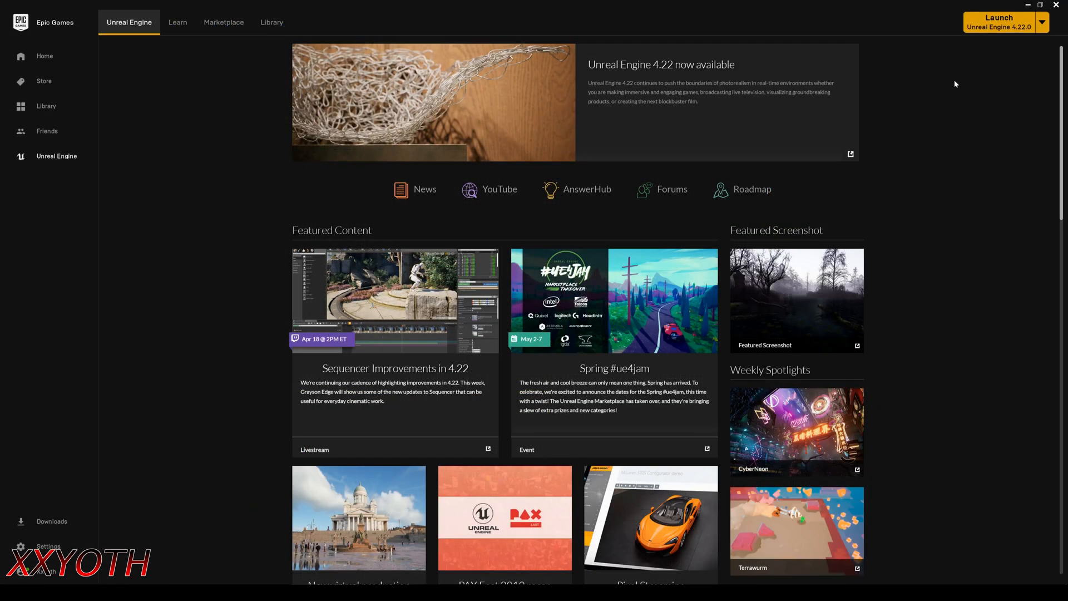
Launch Unreal Engine and create a Blueprint Side Scroller project named 'NewTut'
left_click(999, 18)
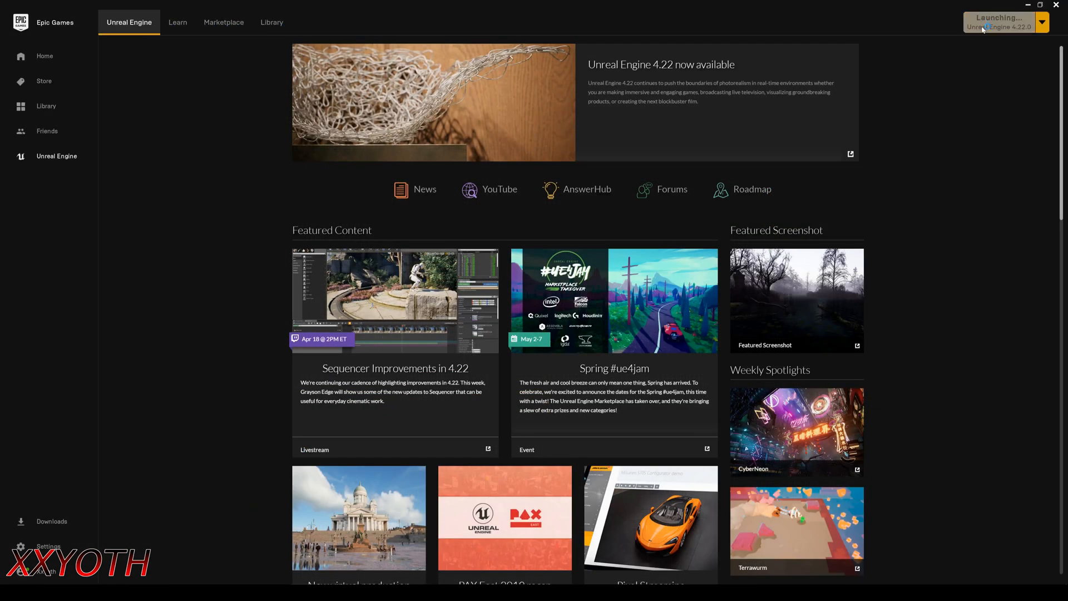
mouse_move(968, 73)
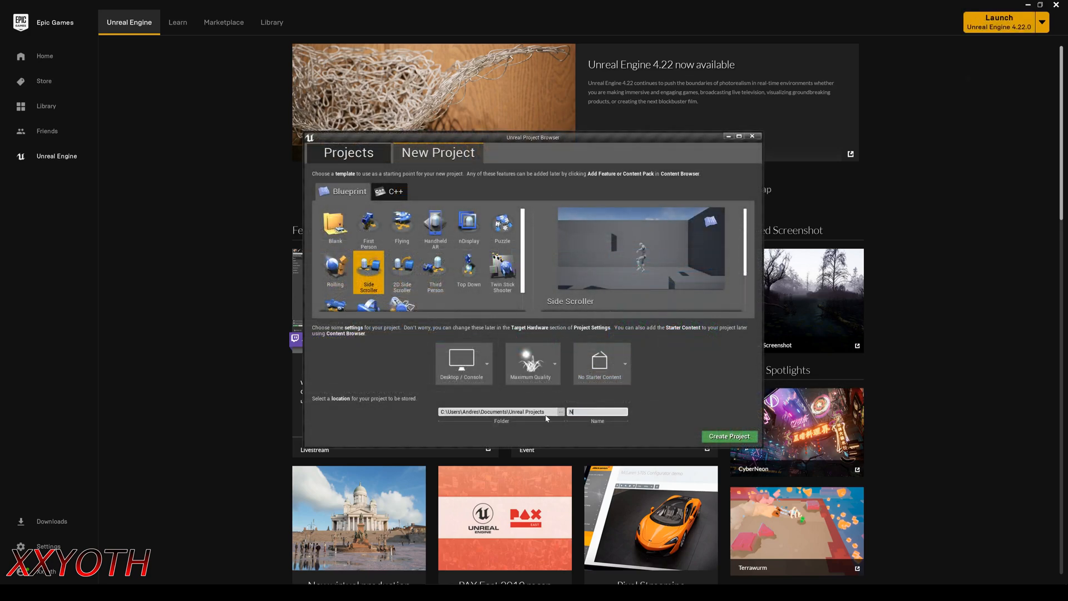
type("NewTut")
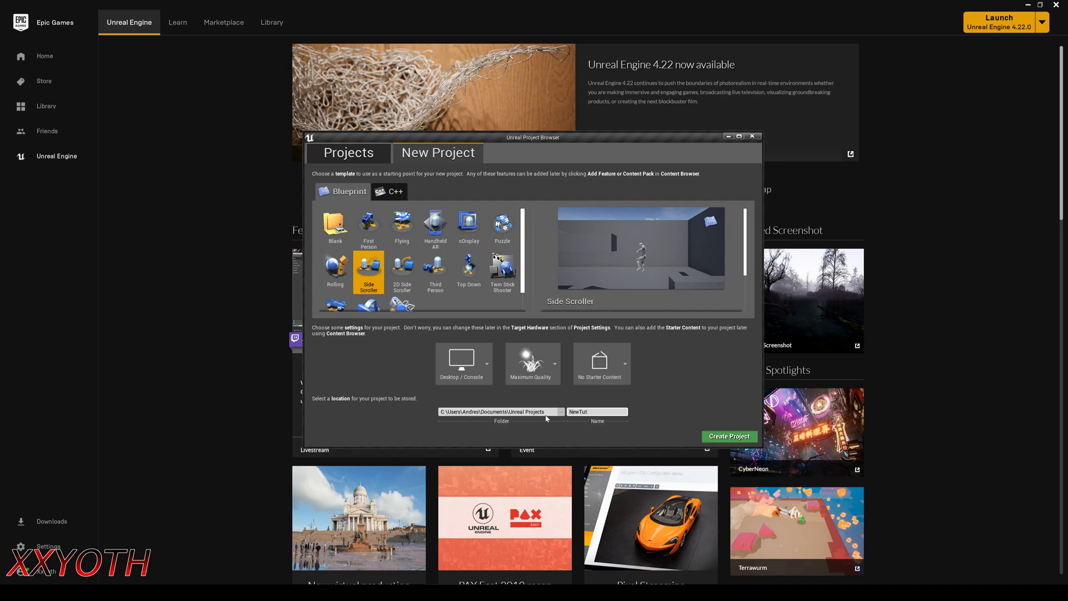
left_click(728, 437)
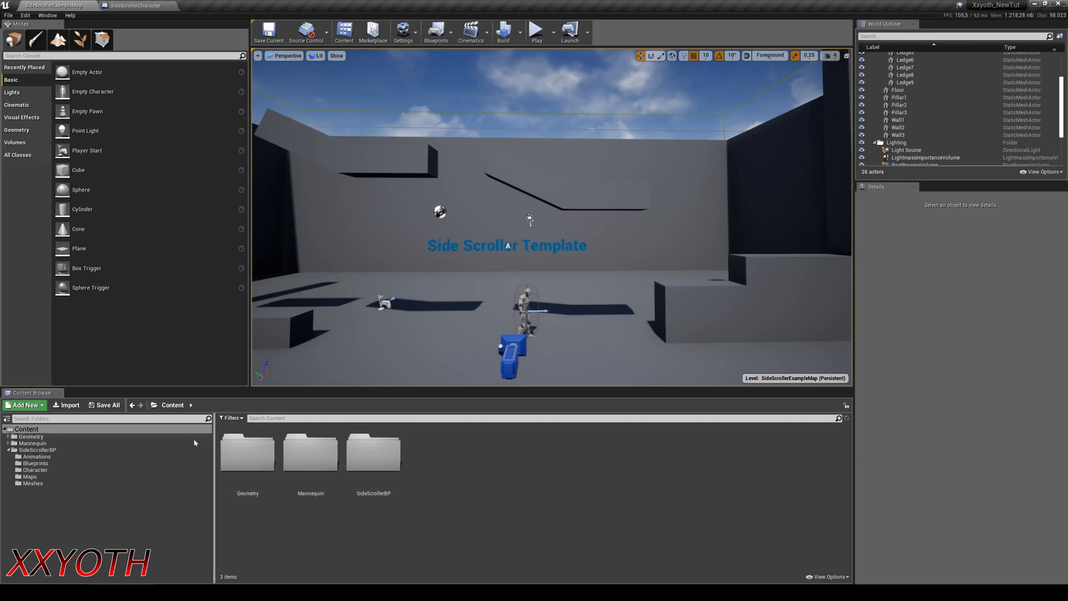
Open SideScrollerCharacter from SideScrollerBP > Blueprints and inspect its IsSliding variable
left_click(36, 463)
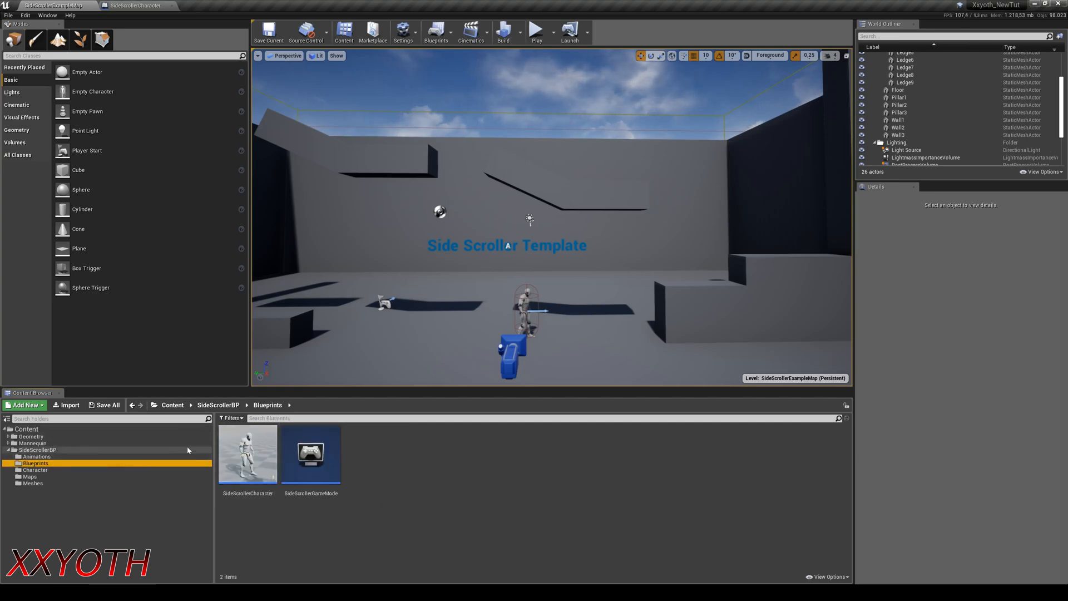
left_click(246, 453)
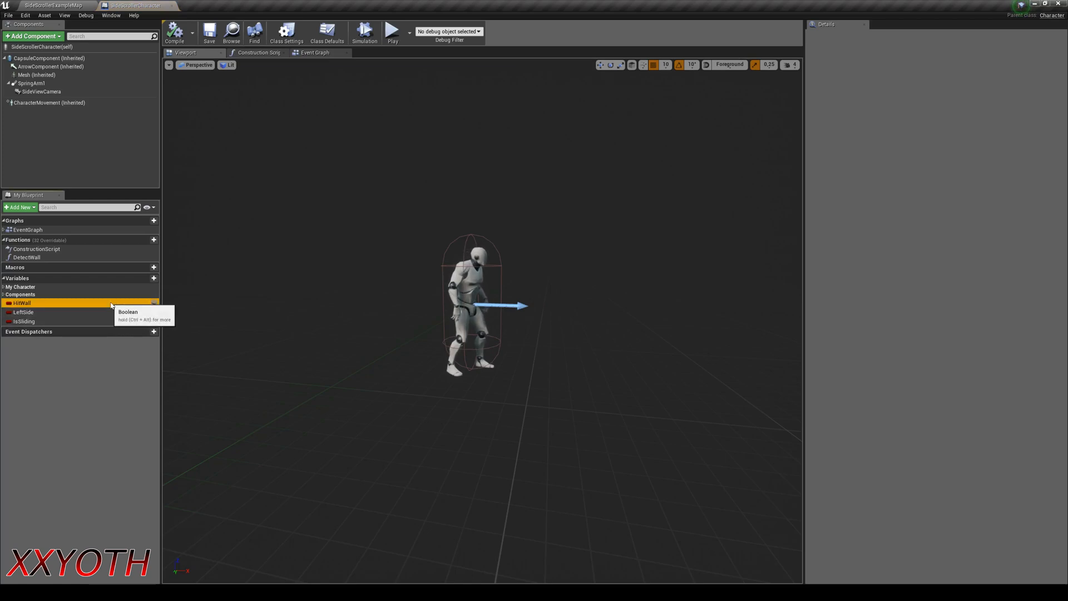
left_click(24, 321)
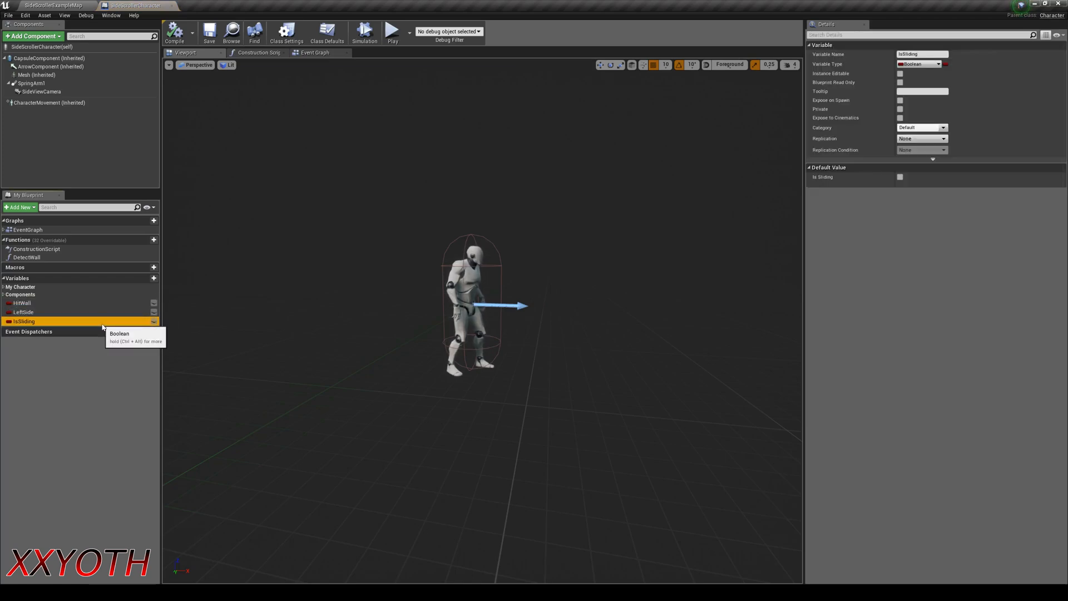
mouse_move(901, 177)
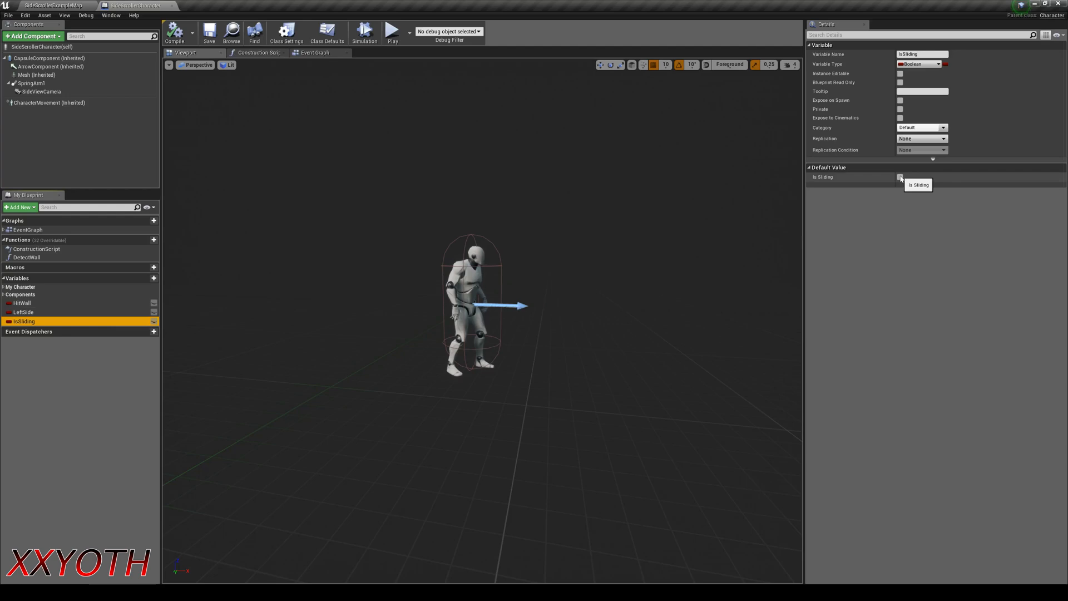
mouse_move(315, 52)
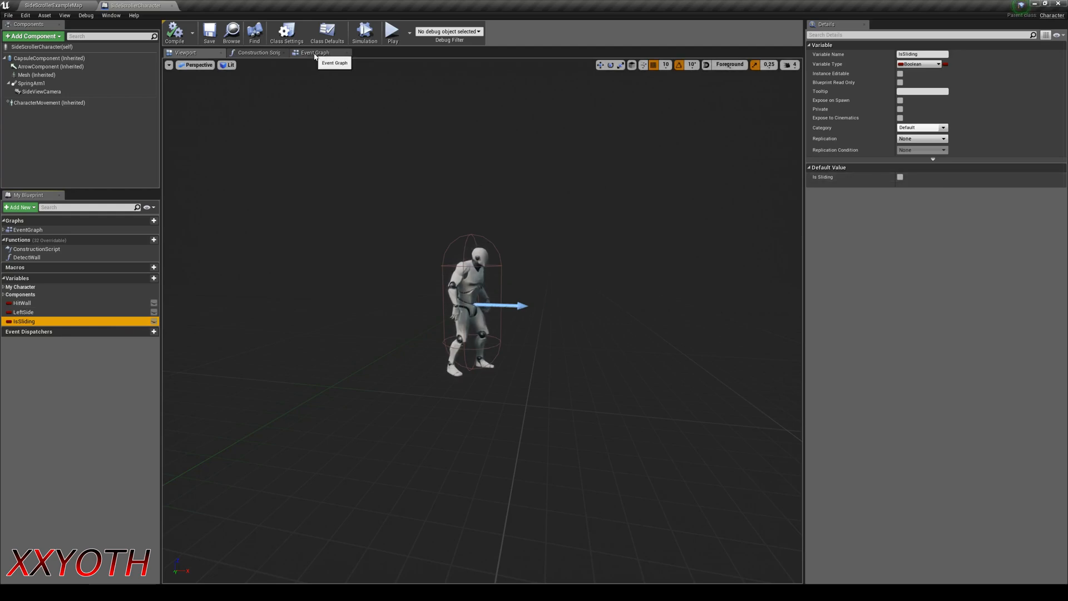
Show the Construction Script with the jump, gravity, friction and acceleration SET nodes
left_click(258, 52)
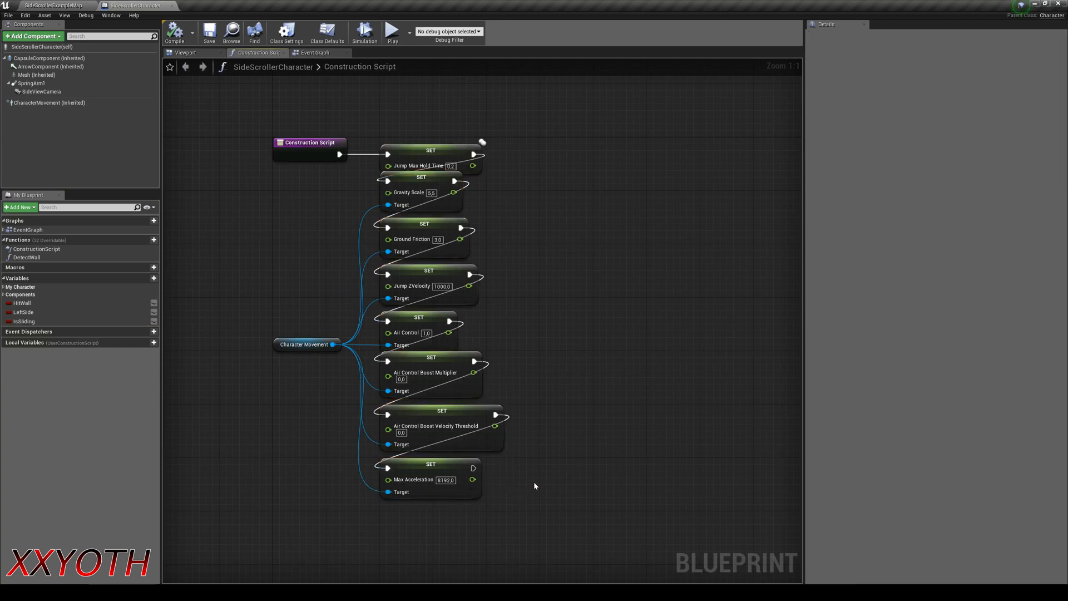
mouse_move(519, 158)
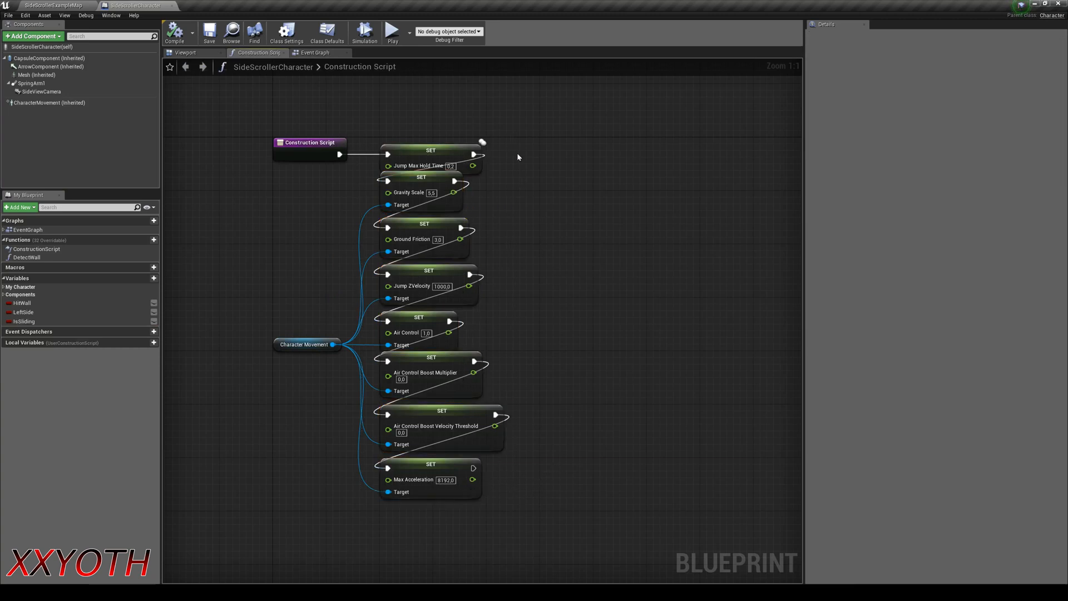
mouse_move(316, 52)
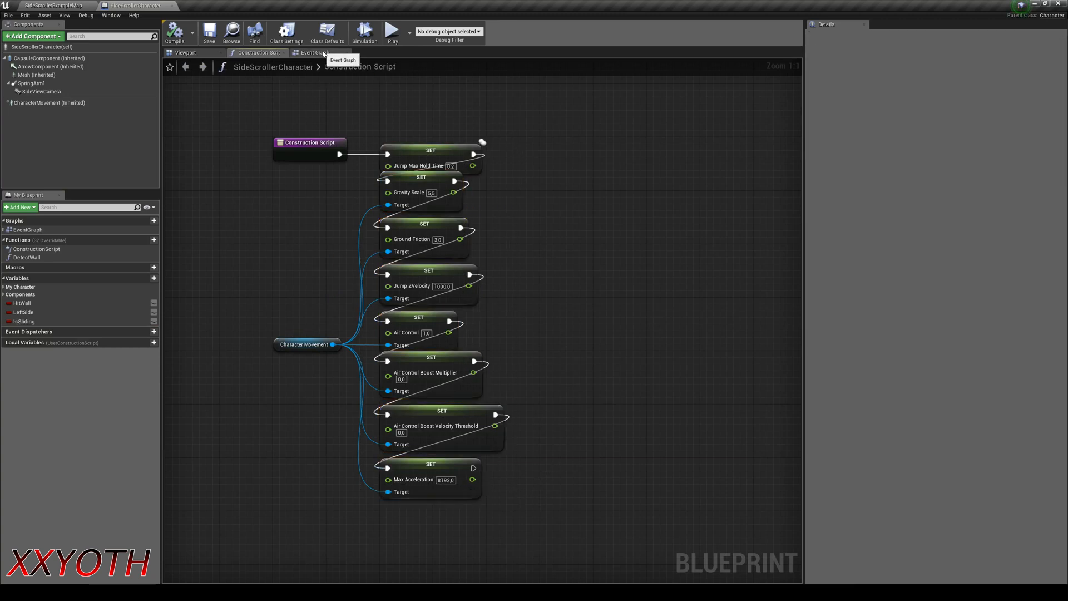
From the Event Graph, open the Detect Wall function's line-trace graph
left_click(315, 53)
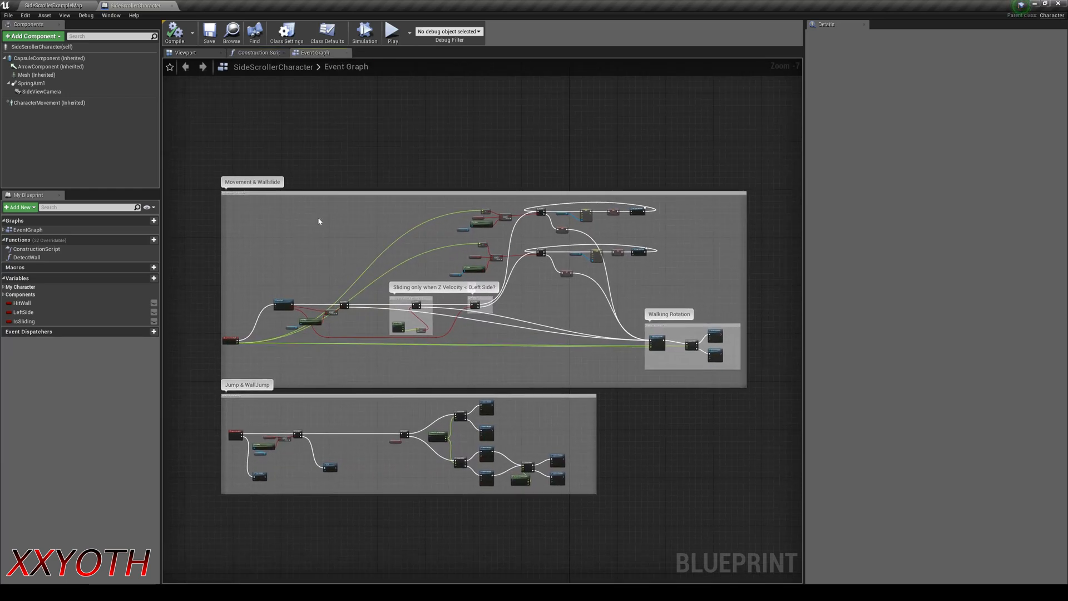
mouse_move(249, 304)
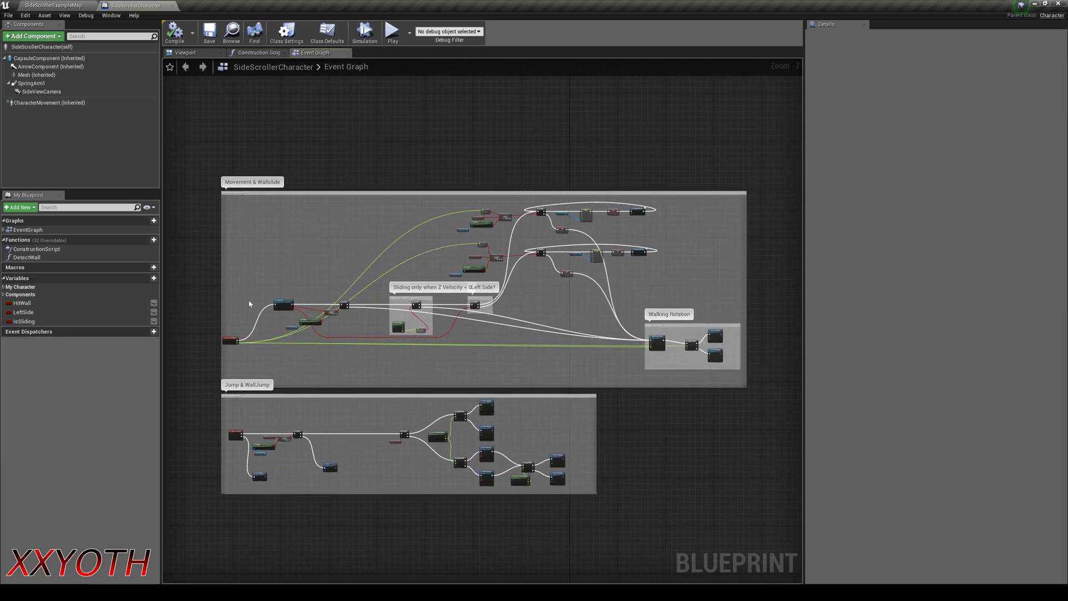
scroll("up", 3)
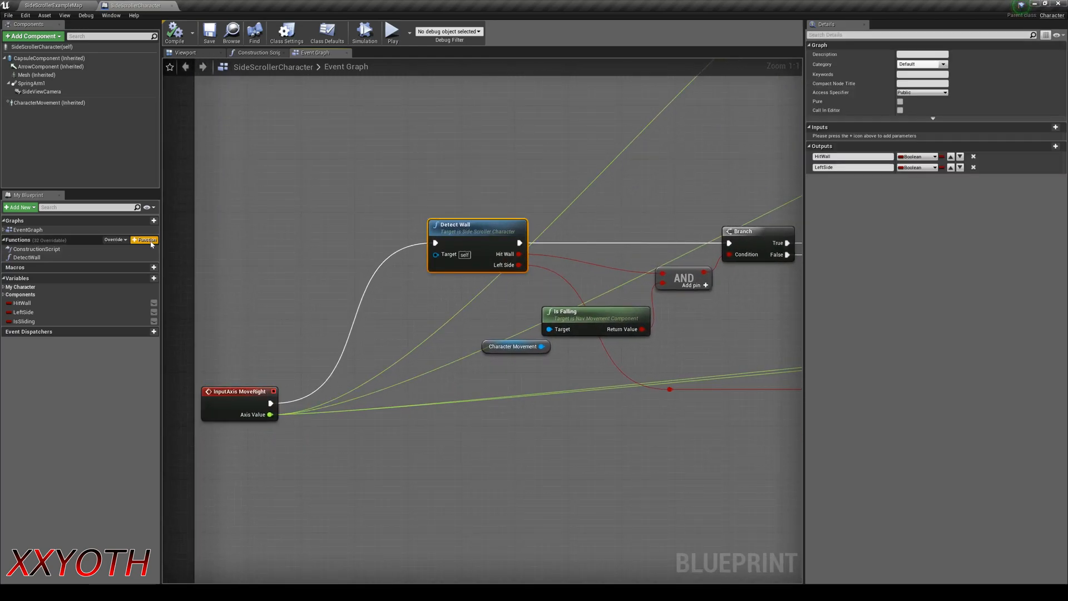
double_click(28, 257)
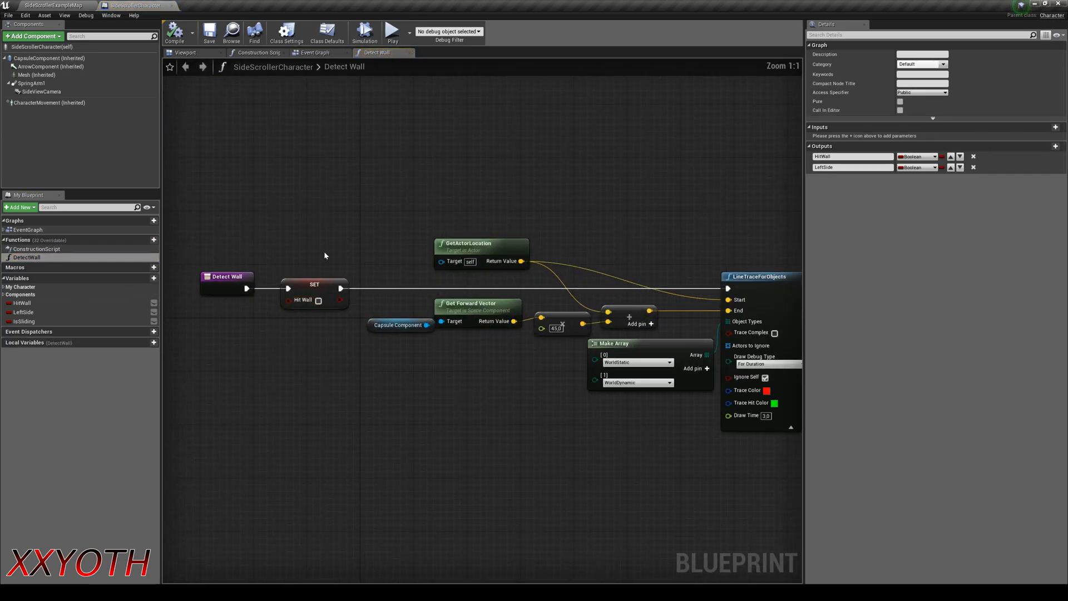
Select the Set Hit Wall node, then return to the Detect Wall function graph
left_click(314, 288)
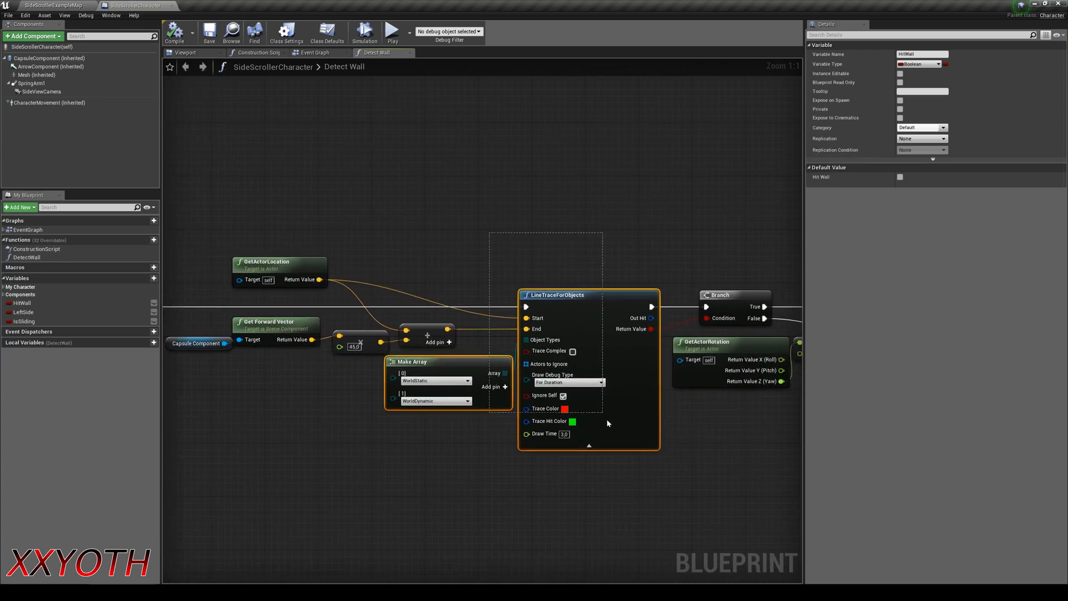
mouse_move(647, 440)
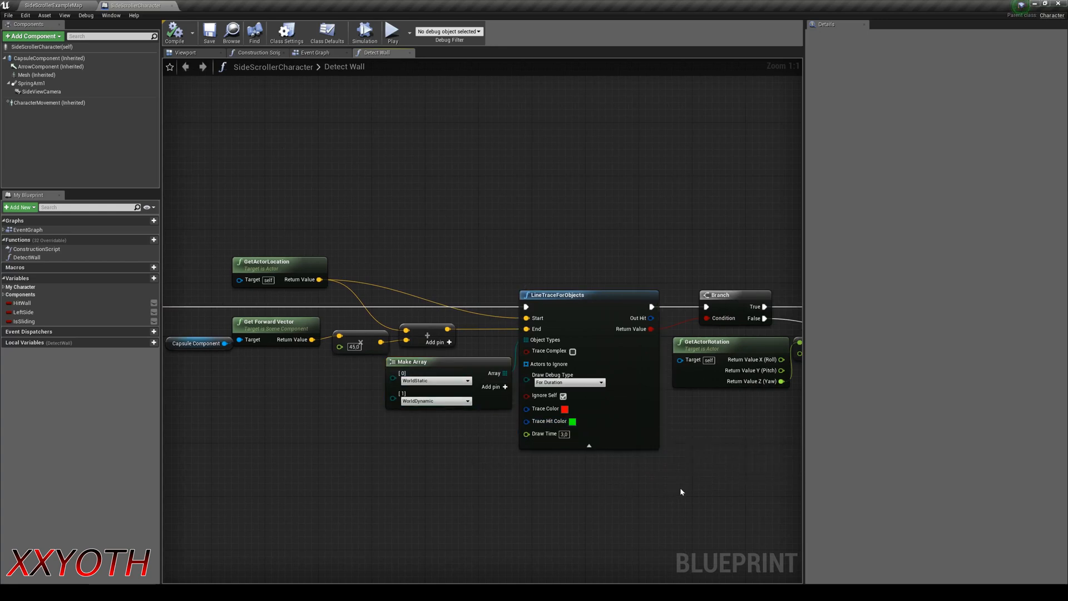
mouse_move(707, 463)
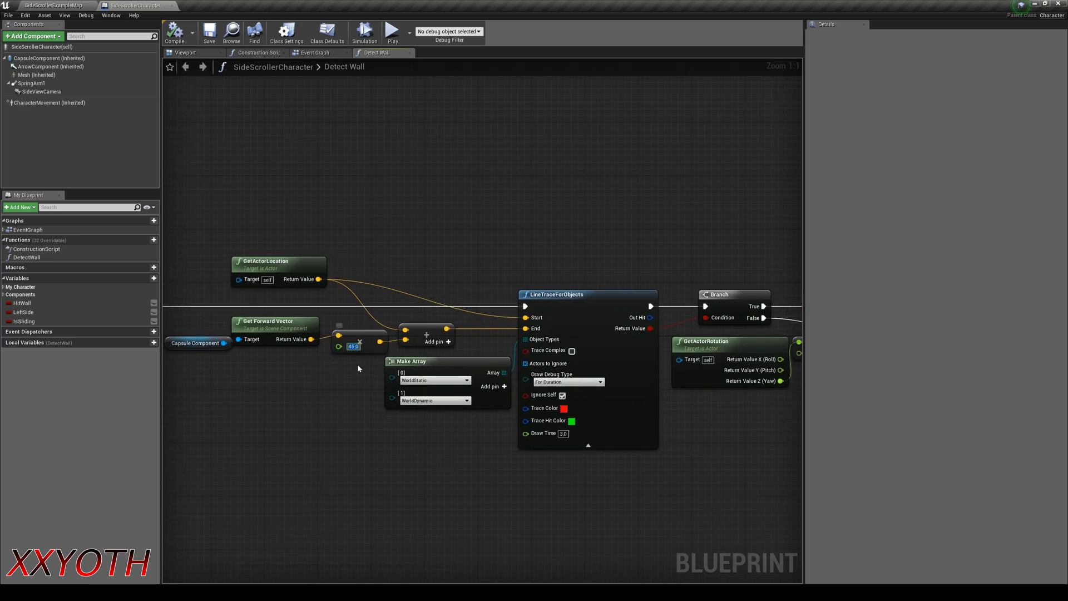
mouse_move(49, 57)
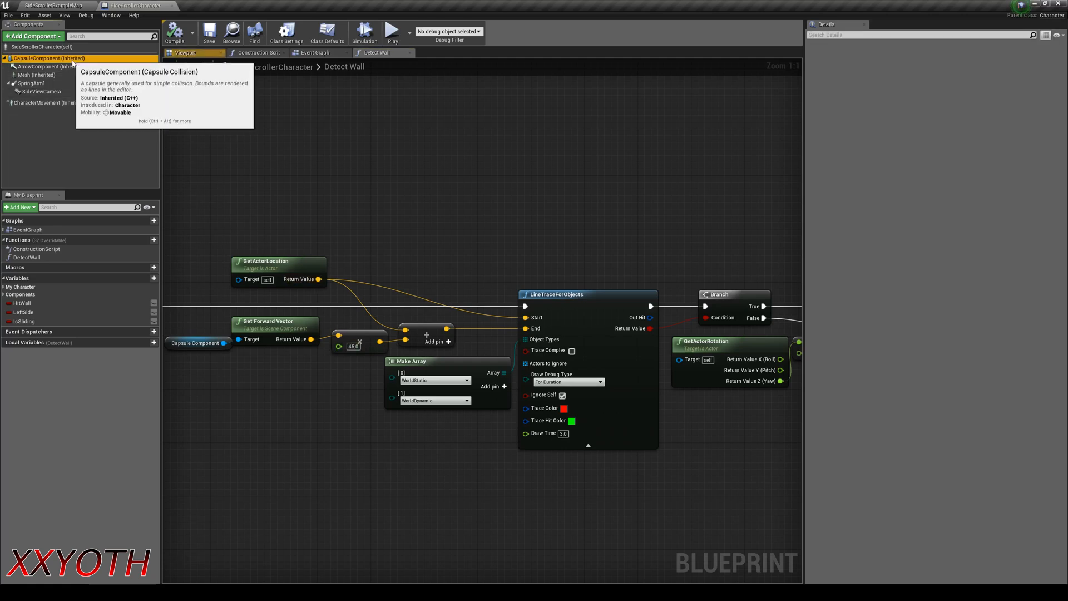
left_click(185, 53)
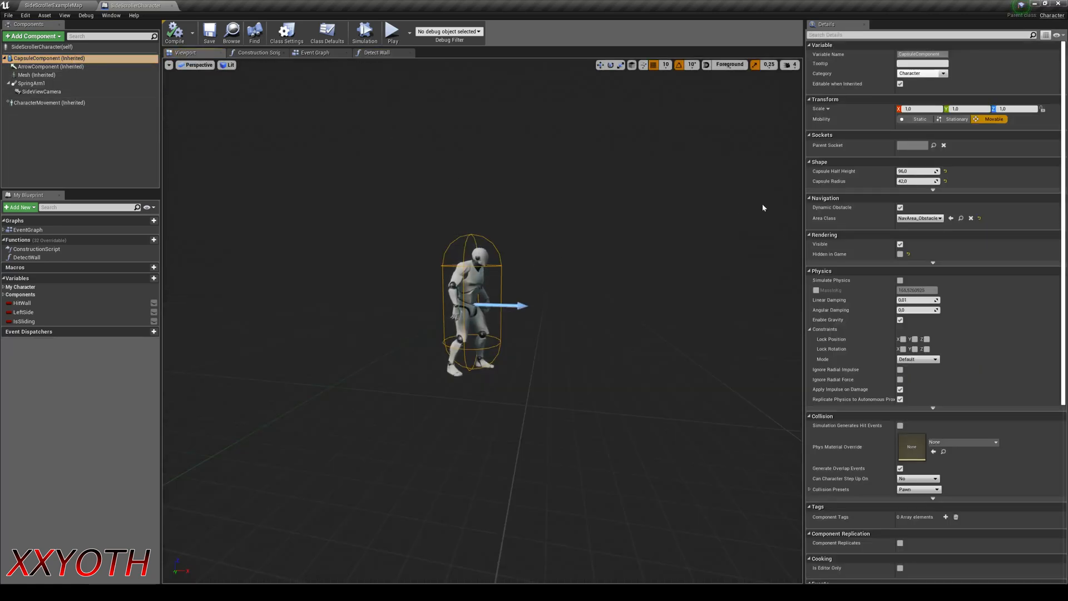
mouse_move(376, 53)
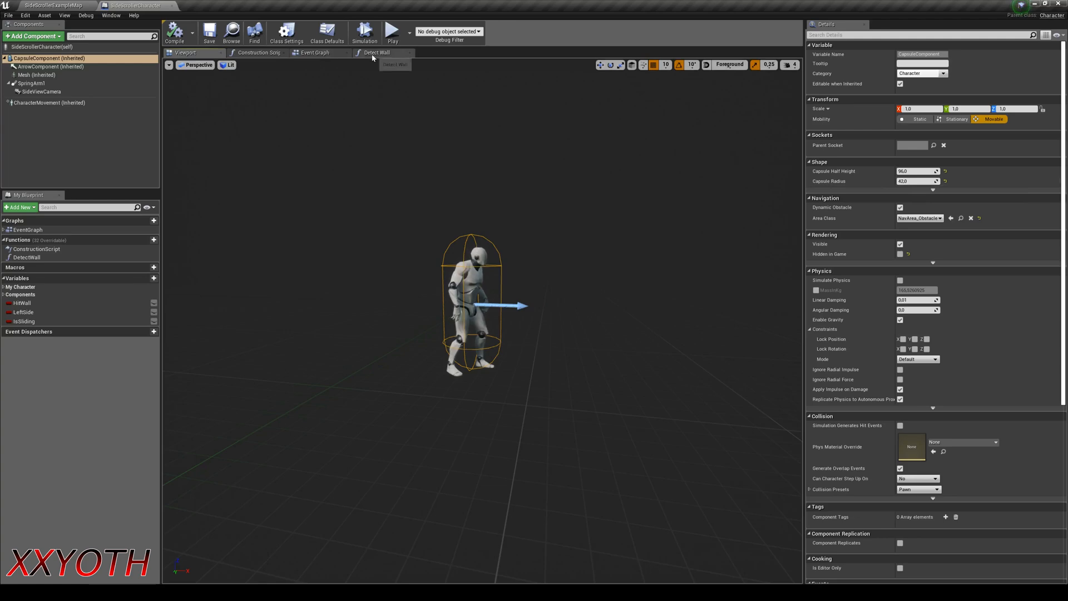
left_click(379, 52)
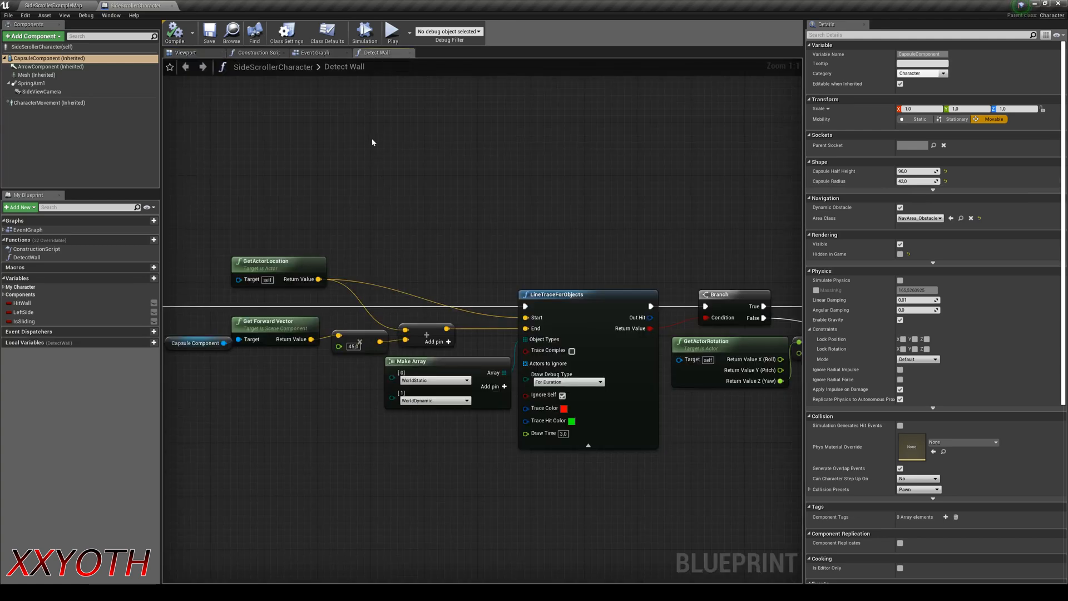
left_click(393, 33)
type("100")
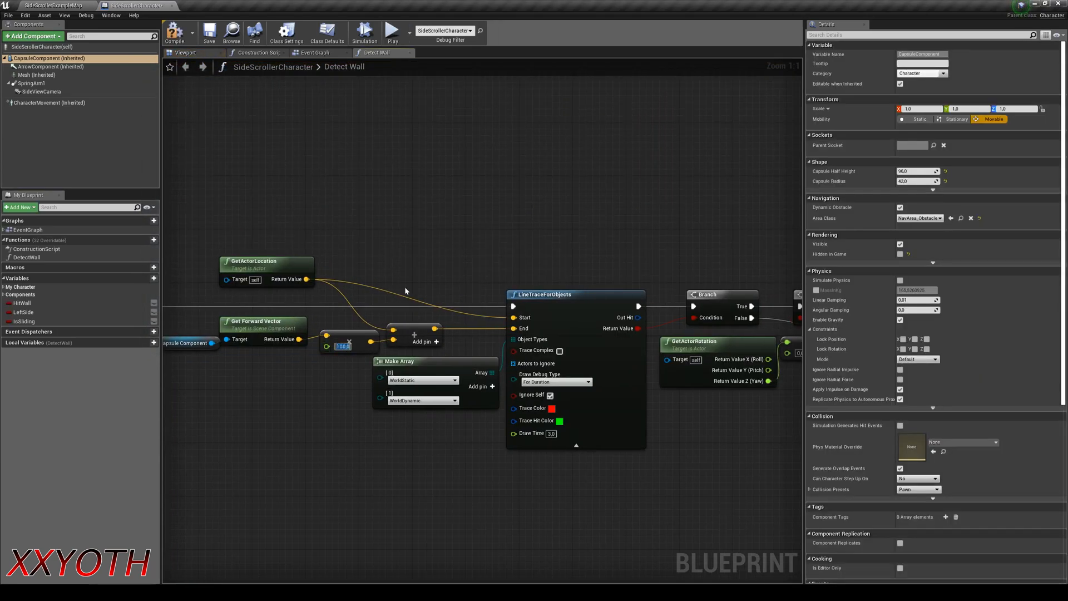
left_click(391, 31)
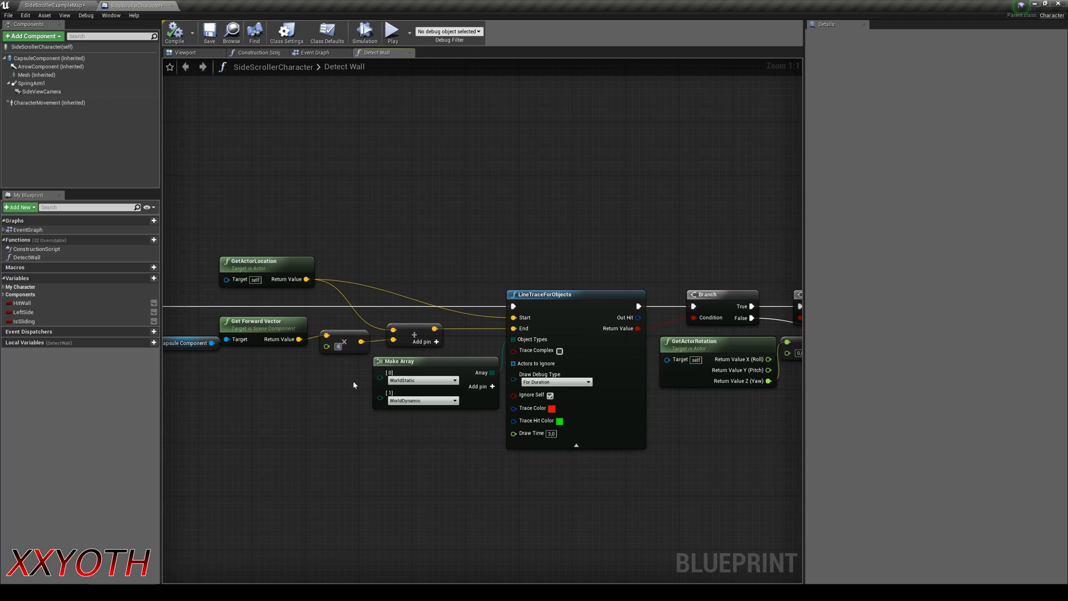
left_click(392, 30)
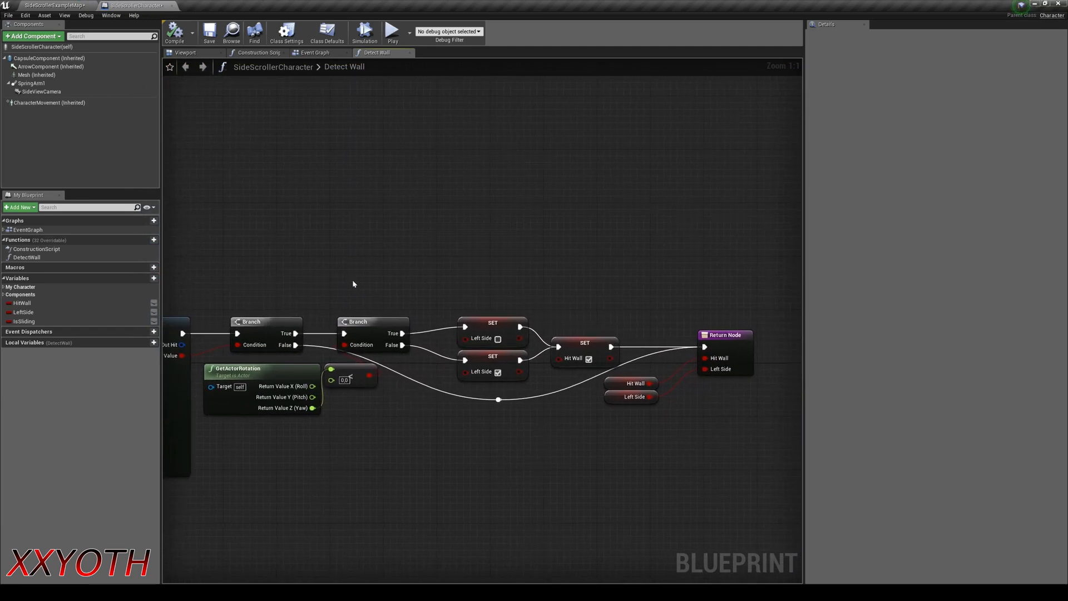
mouse_move(734, 403)
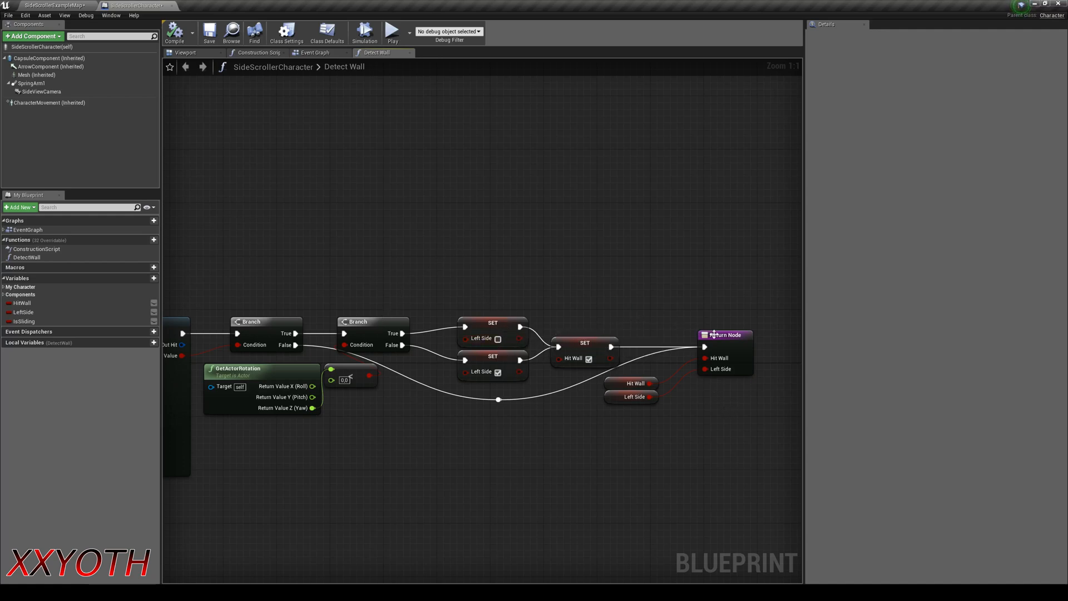
mouse_move(316, 53)
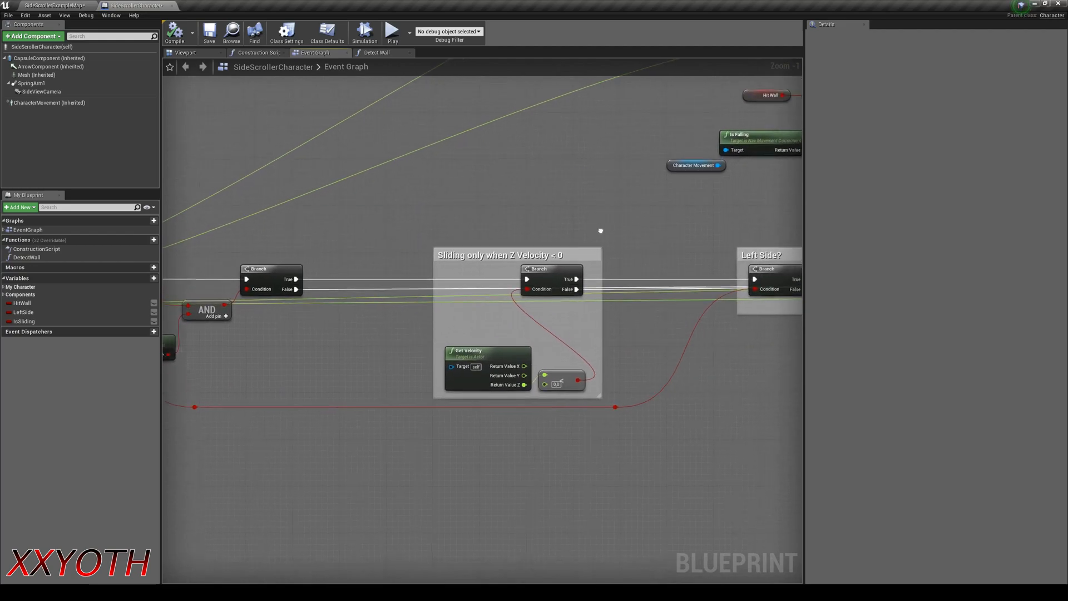
scroll("down", 3)
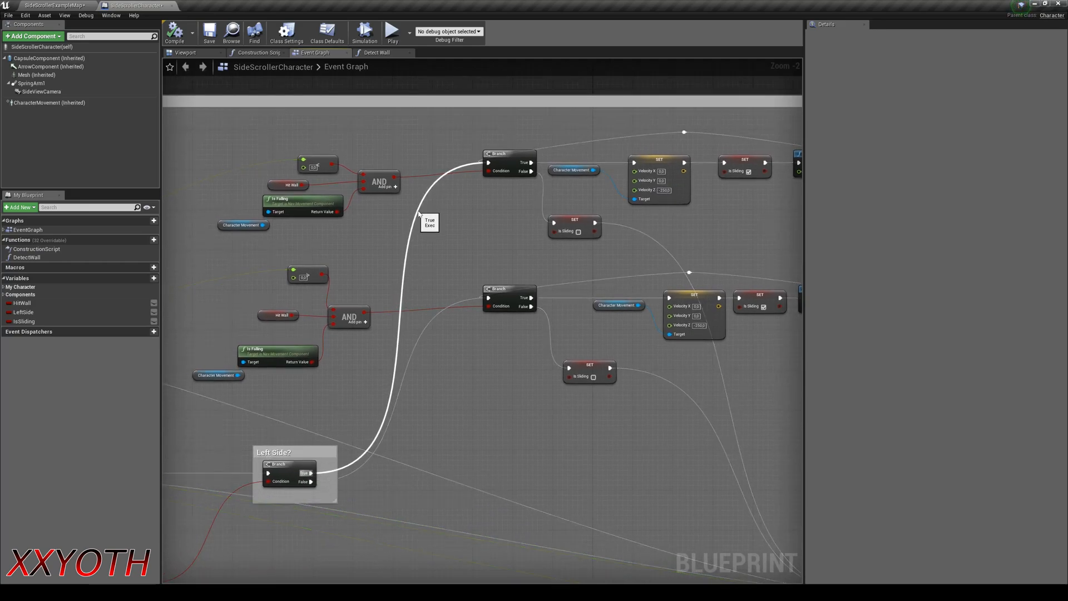
scroll("down", 3)
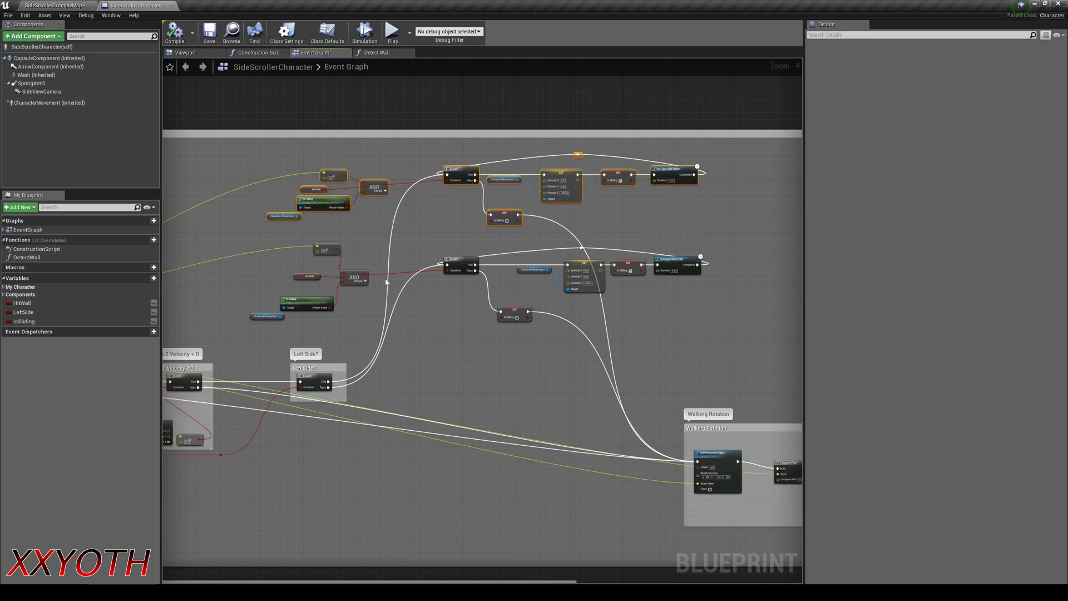
mouse_move(419, 250)
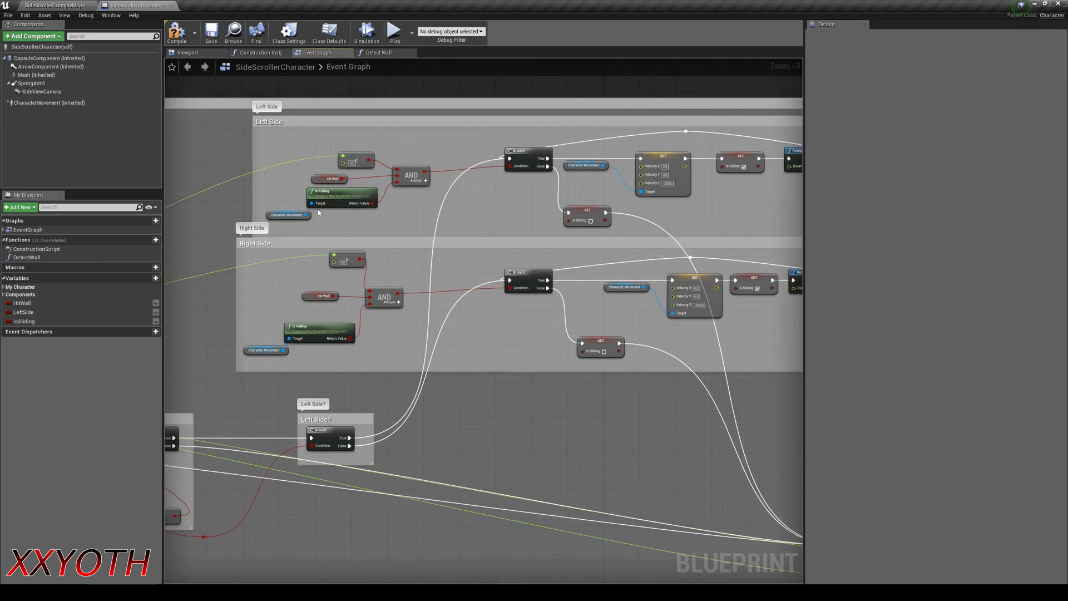
scroll("up", 3)
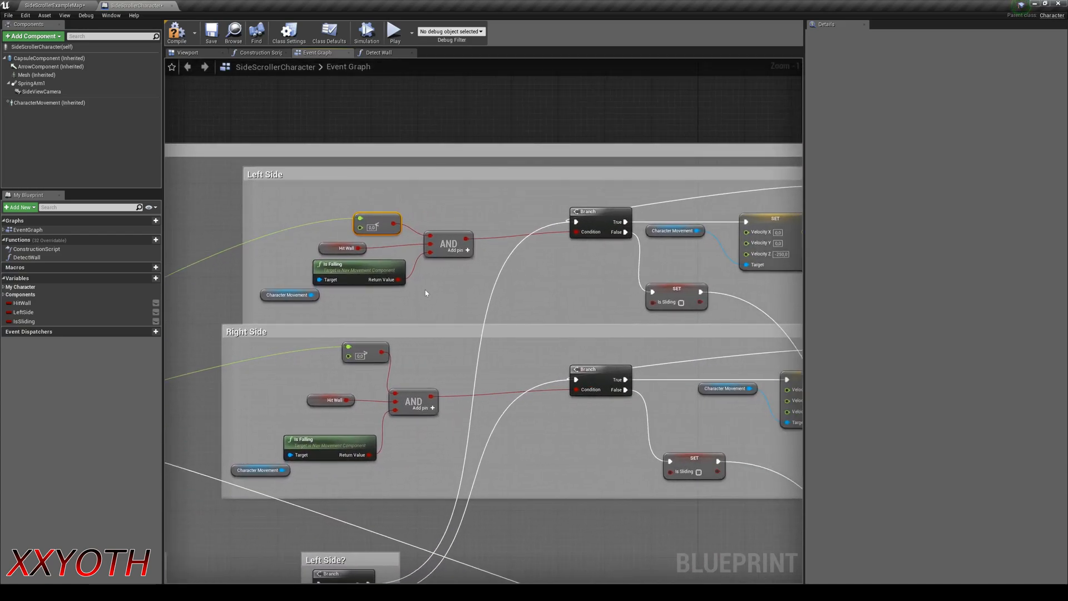
mouse_move(340, 259)
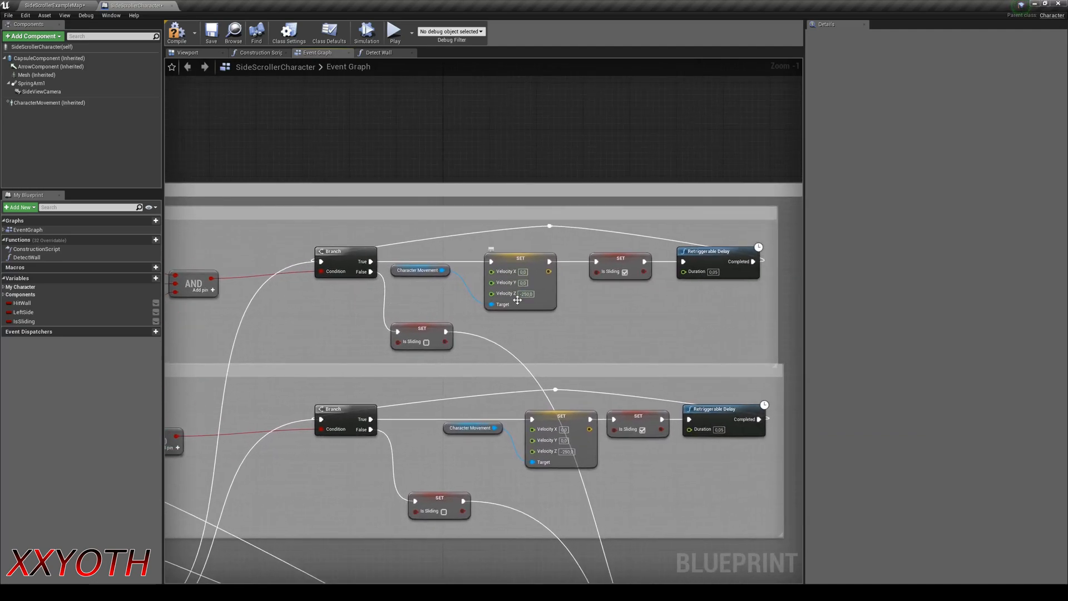
mouse_move(639, 302)
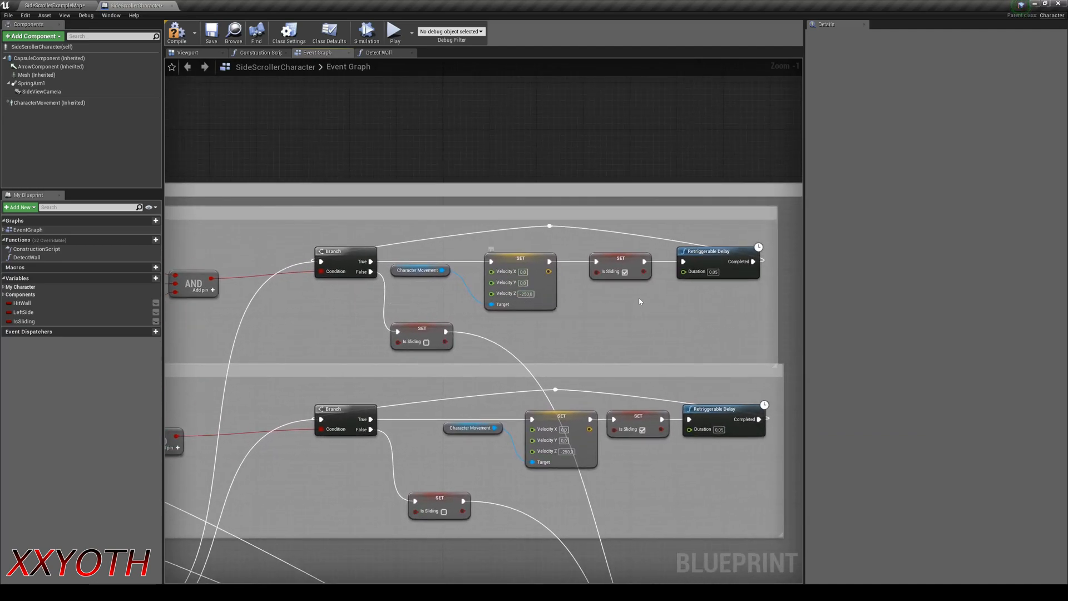
mouse_move(322, 287)
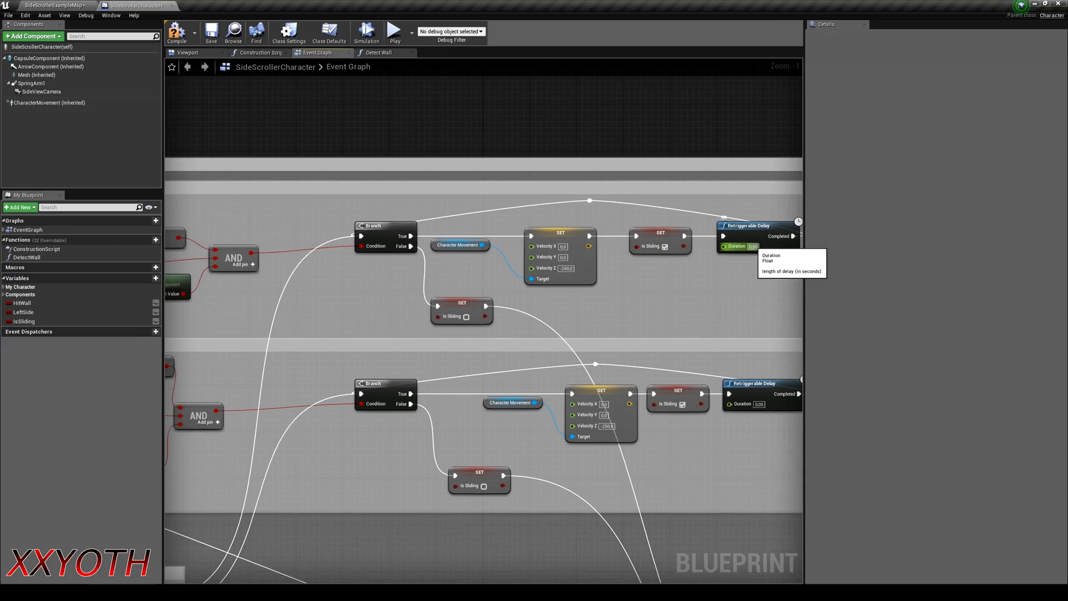
mouse_move(603, 294)
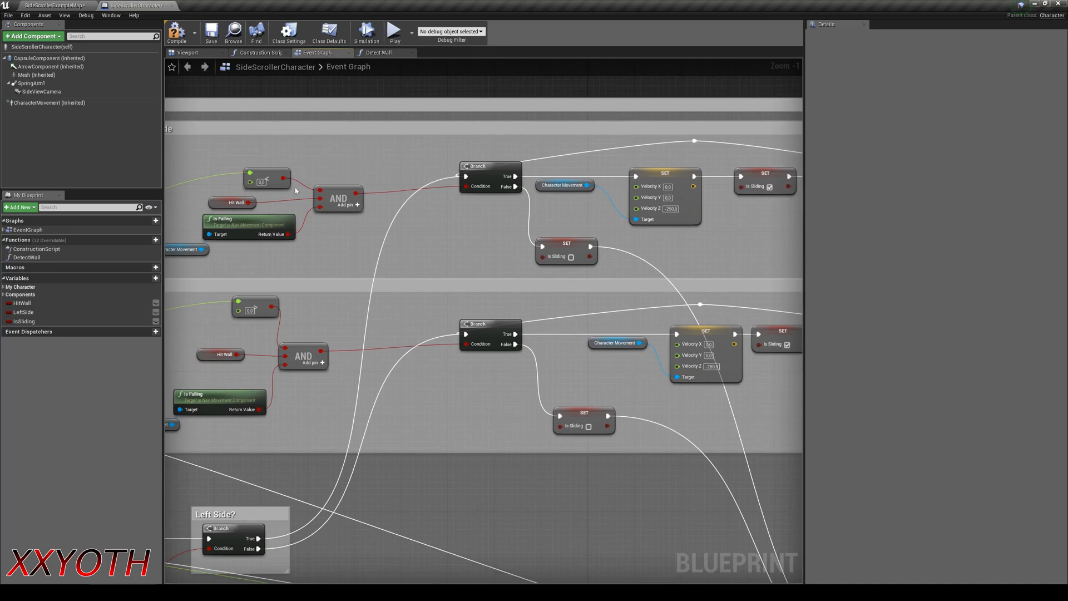
mouse_move(309, 235)
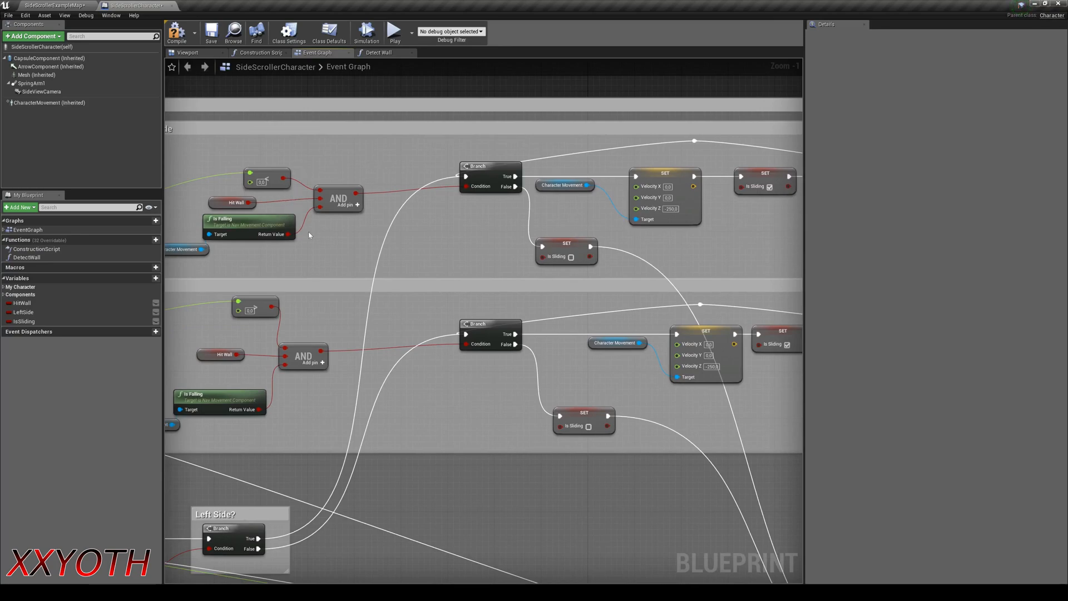
scroll("down", 3)
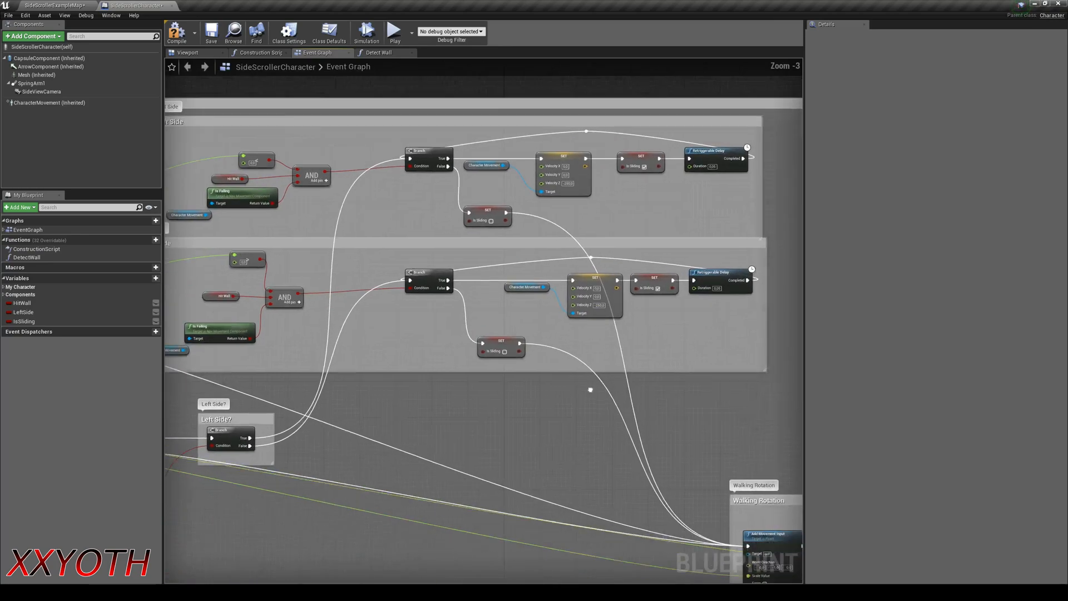
scroll("down", 3)
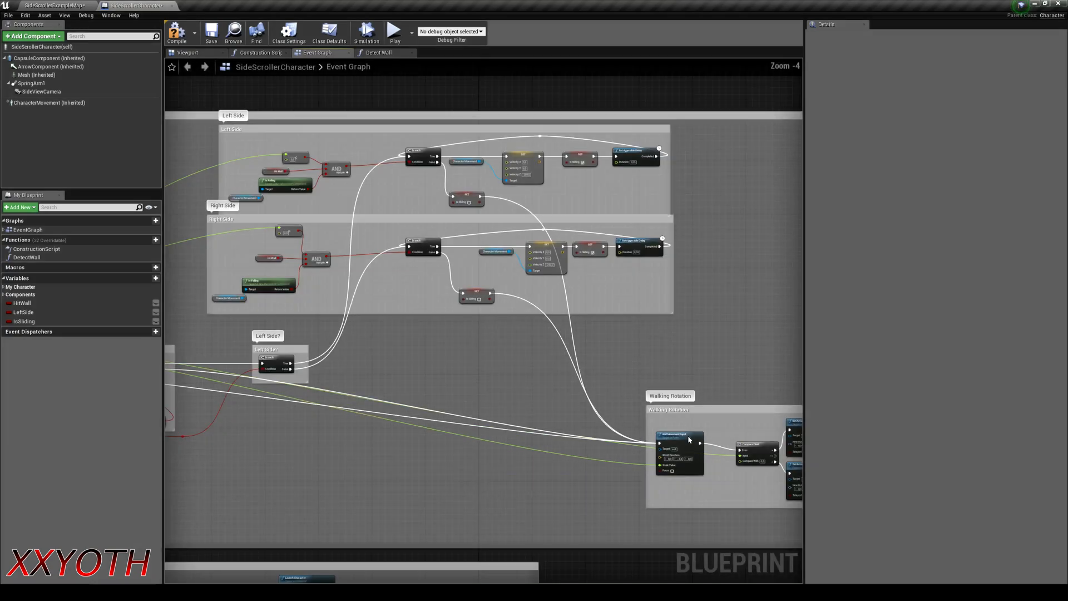
mouse_move(218, 225)
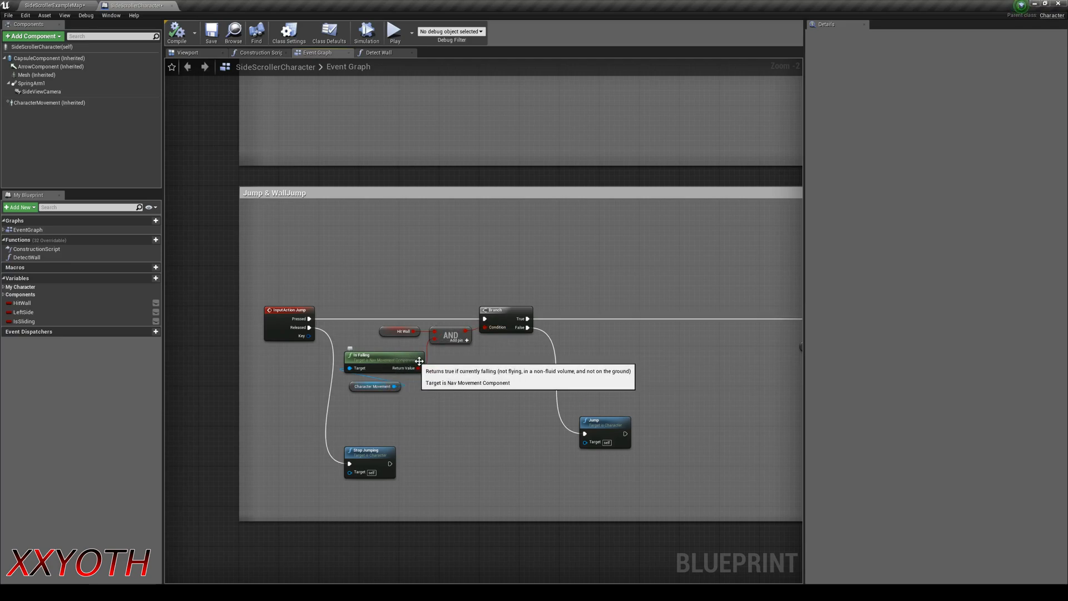
mouse_move(535, 392)
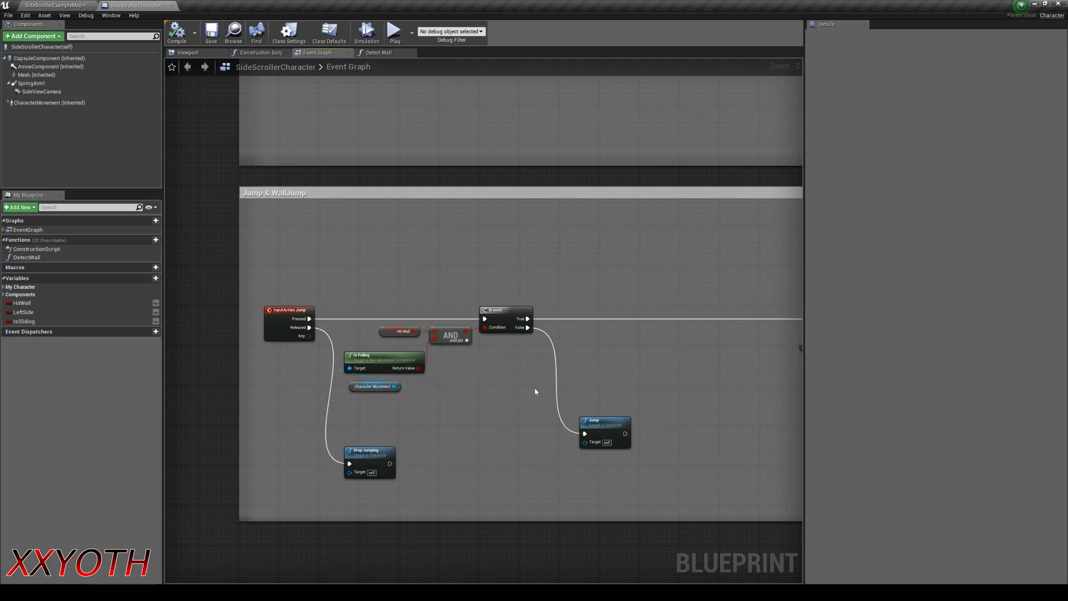
mouse_move(317, 398)
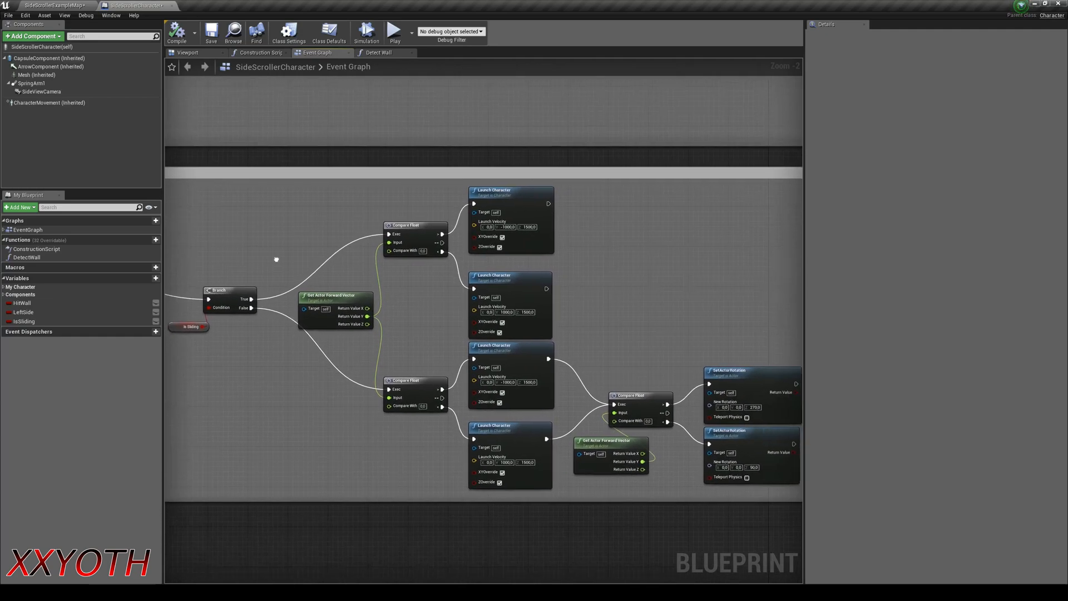
mouse_move(522, 197)
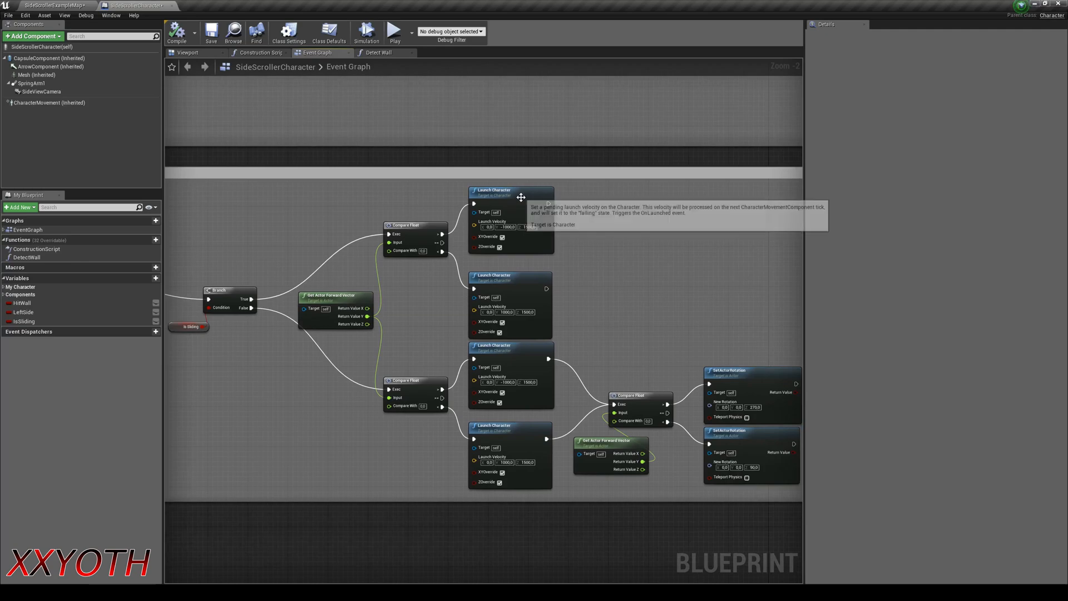
mouse_move(597, 270)
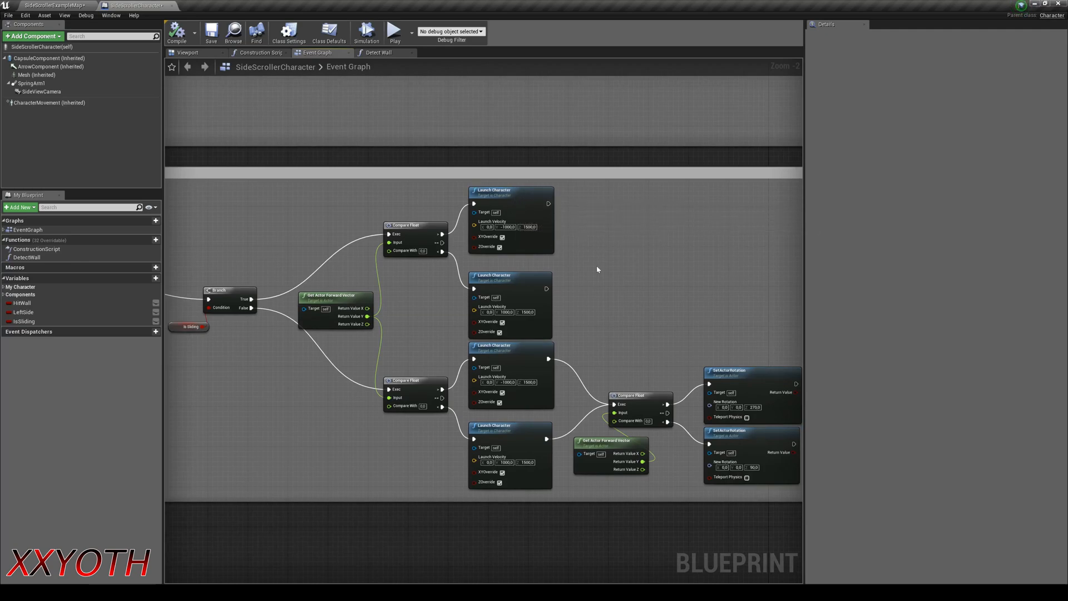
mouse_move(507, 400)
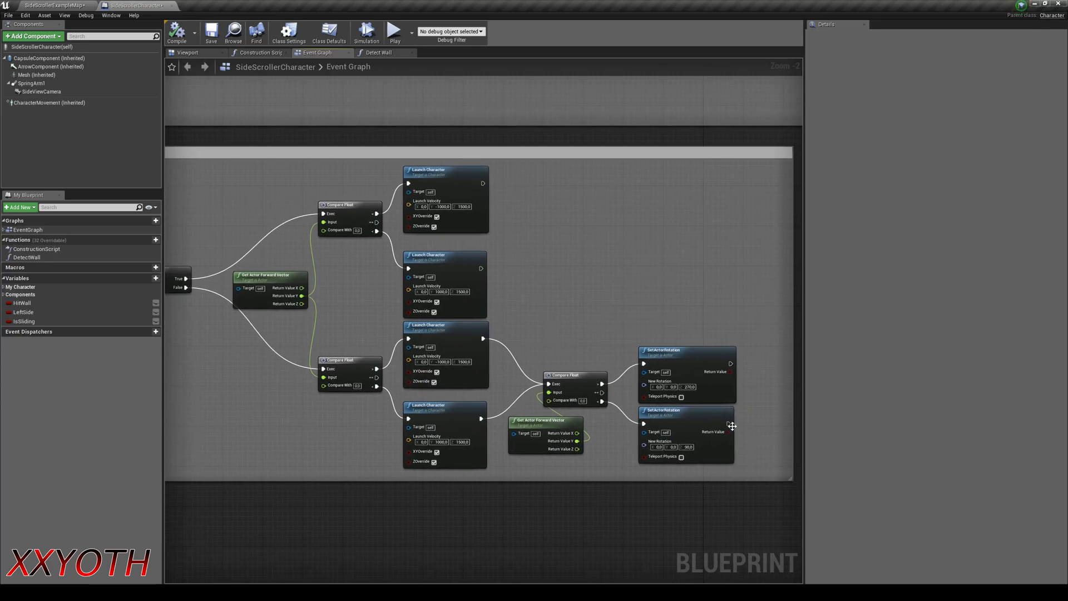
mouse_move(450, 106)
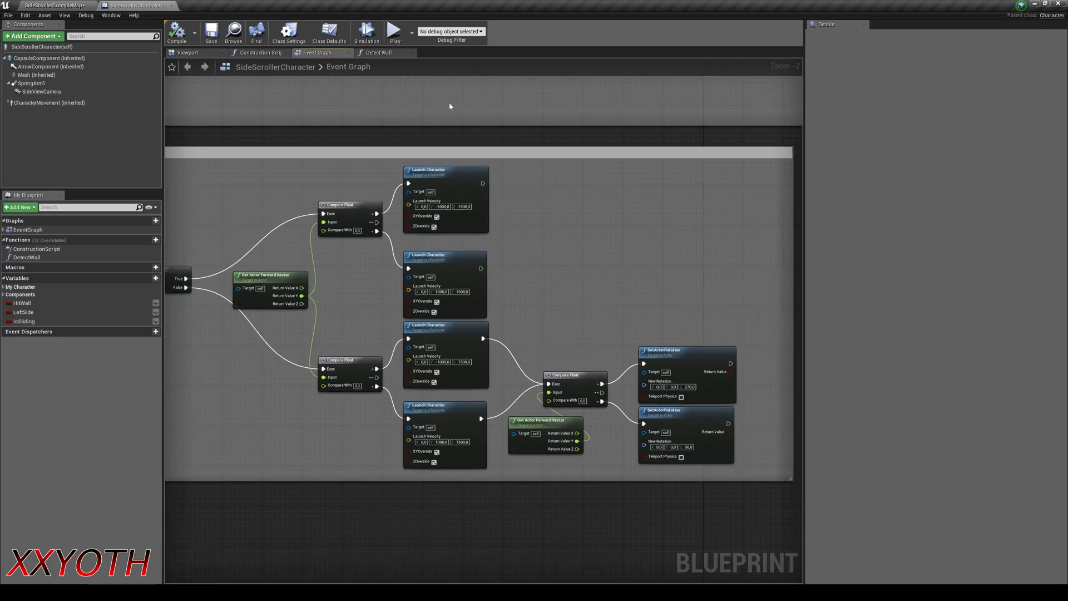
Start a play-in-editor preview to test wall-slide and wall-jump behaviour
left_click(394, 31)
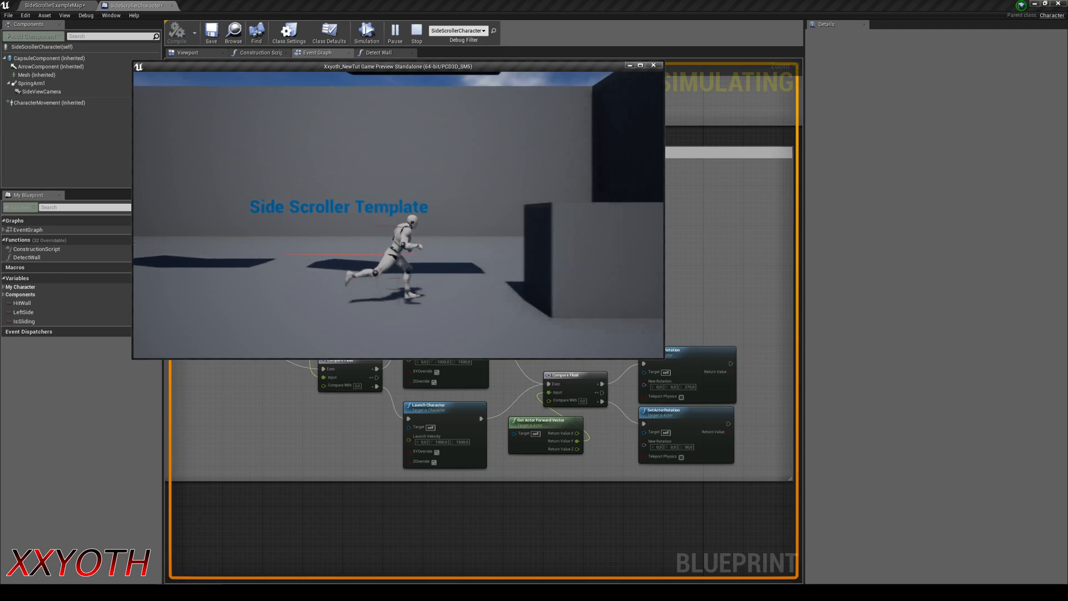